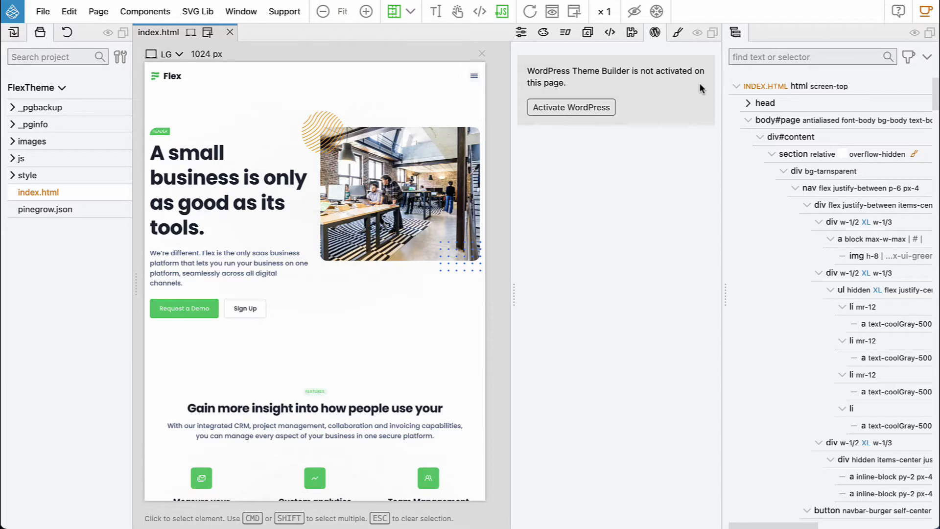
mouse_move(591, 115)
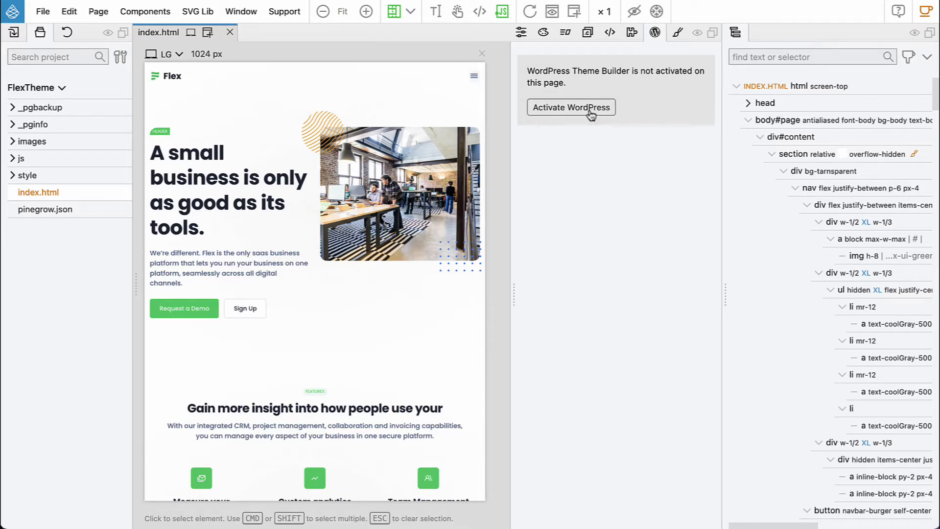
mouse_move(571, 111)
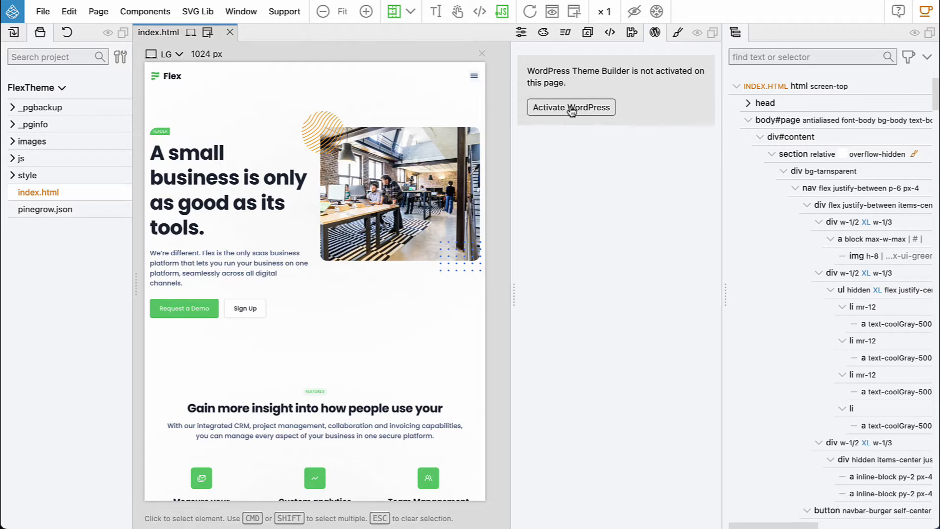
mouse_move(655, 32)
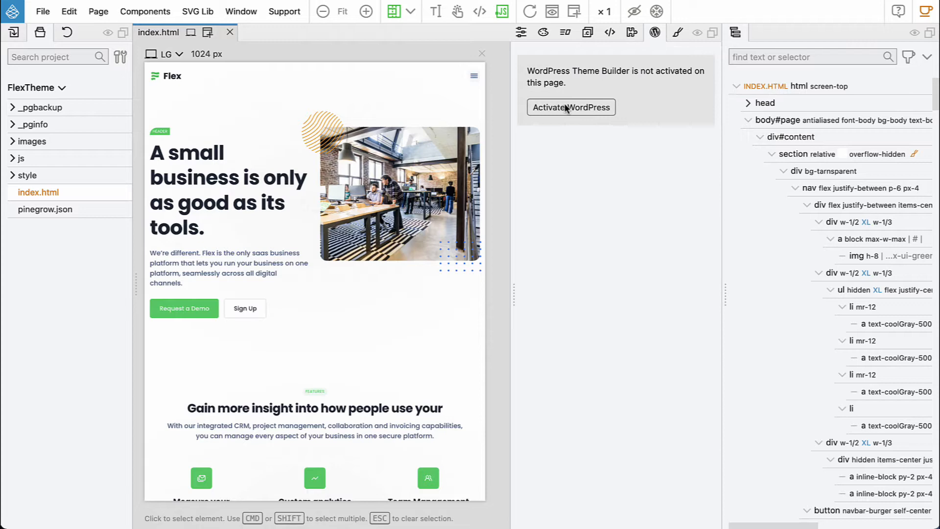
Activate WordPress for the project and keep the project type as Theme
left_click(570, 107)
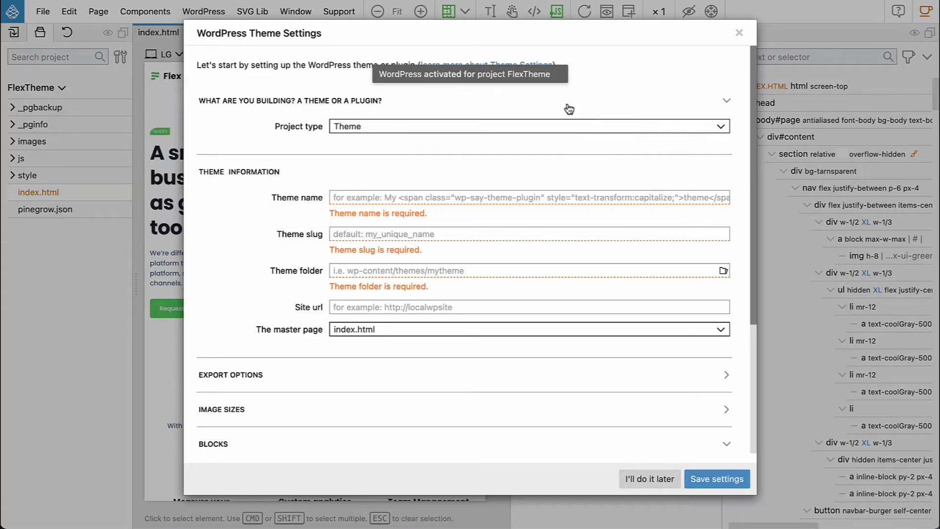
mouse_move(410, 47)
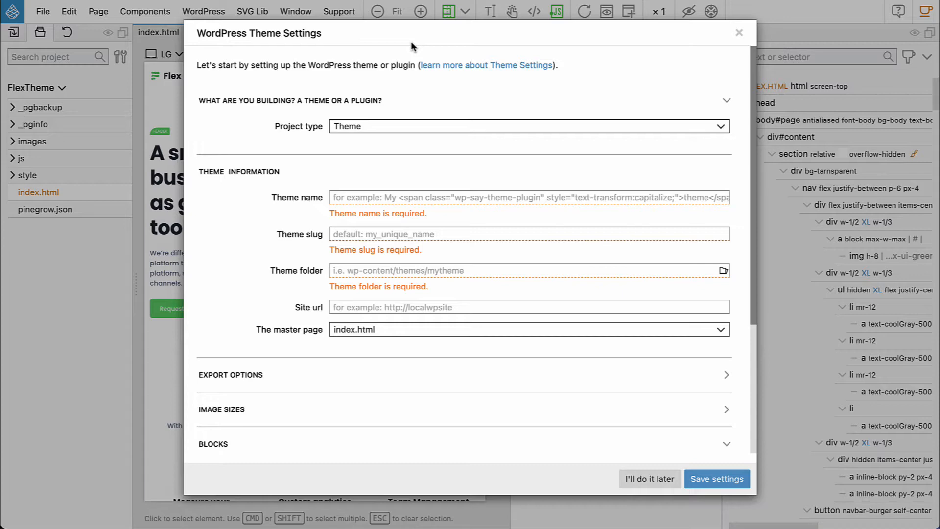
left_click(528, 126)
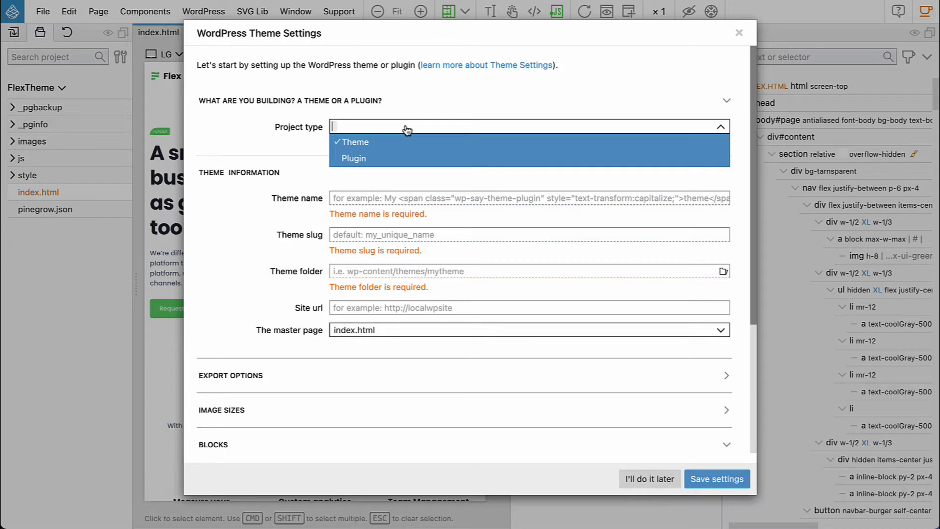
mouse_move(412, 158)
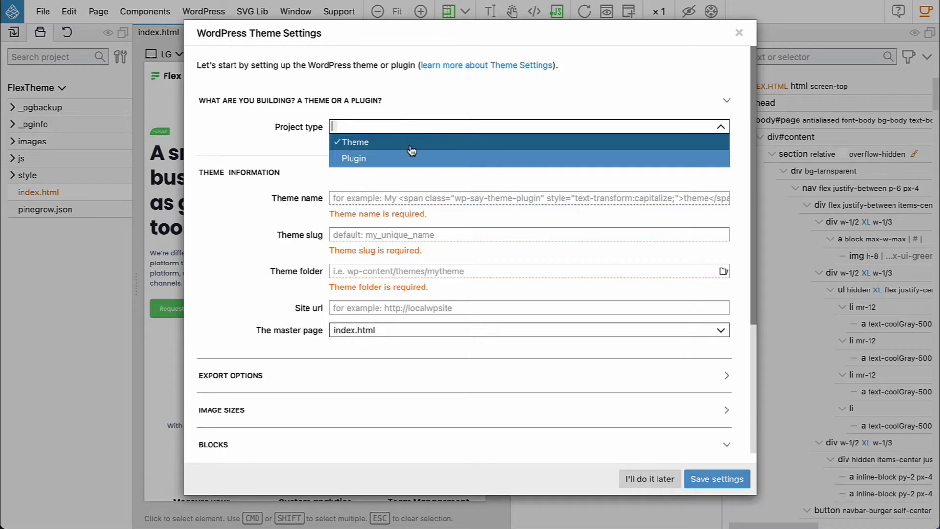
mouse_move(413, 162)
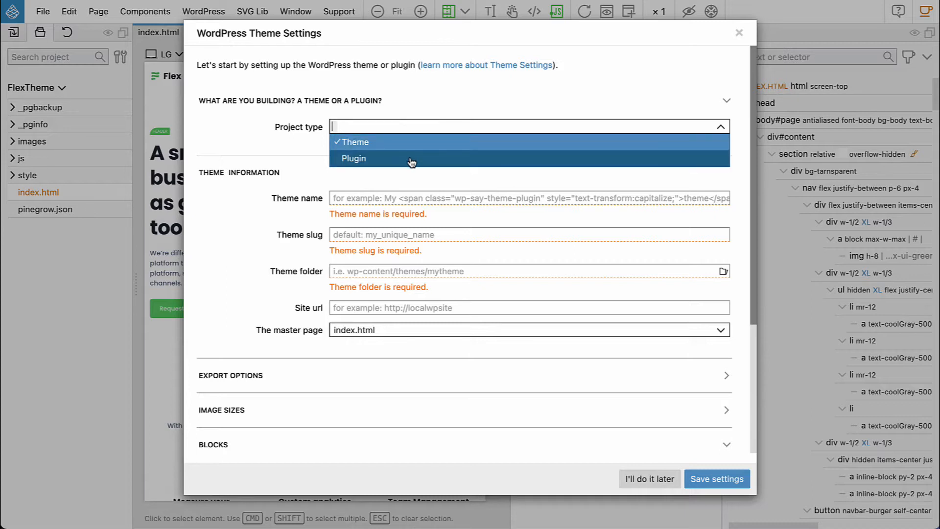
left_click(356, 142)
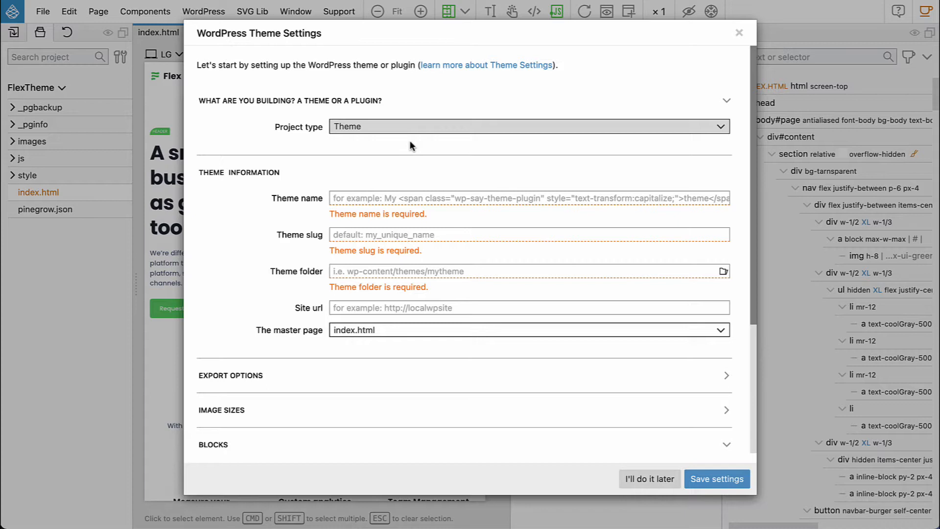
mouse_move(397, 194)
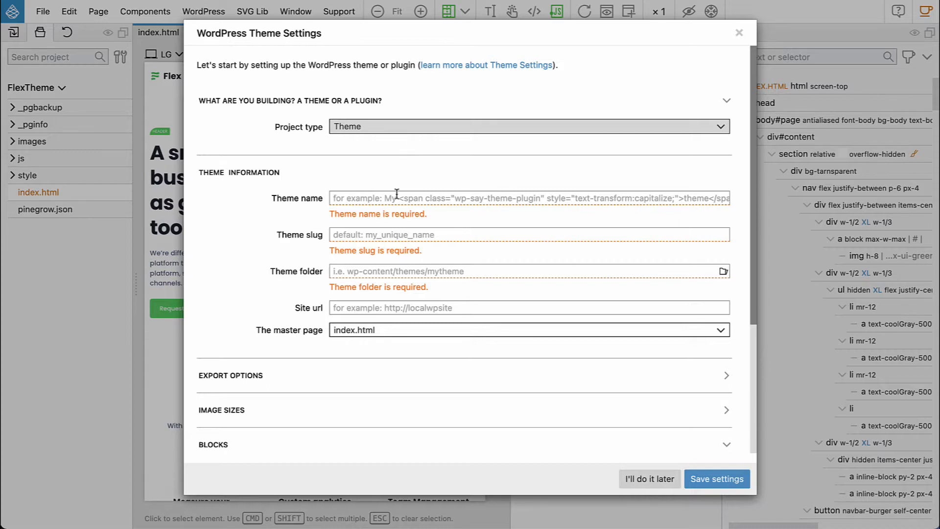
Enter 'Flex Website' as the theme name and 'flexwebsite' as the theme slug
type("F")
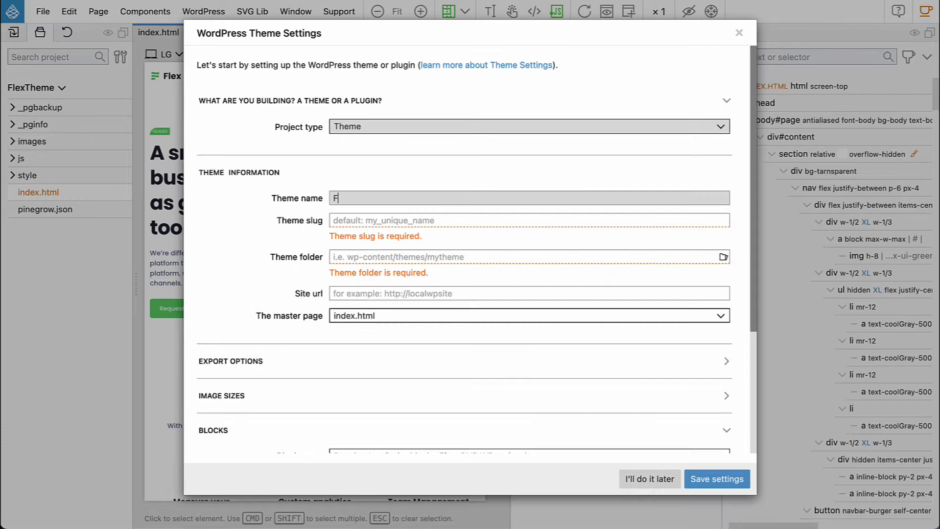
type("lex")
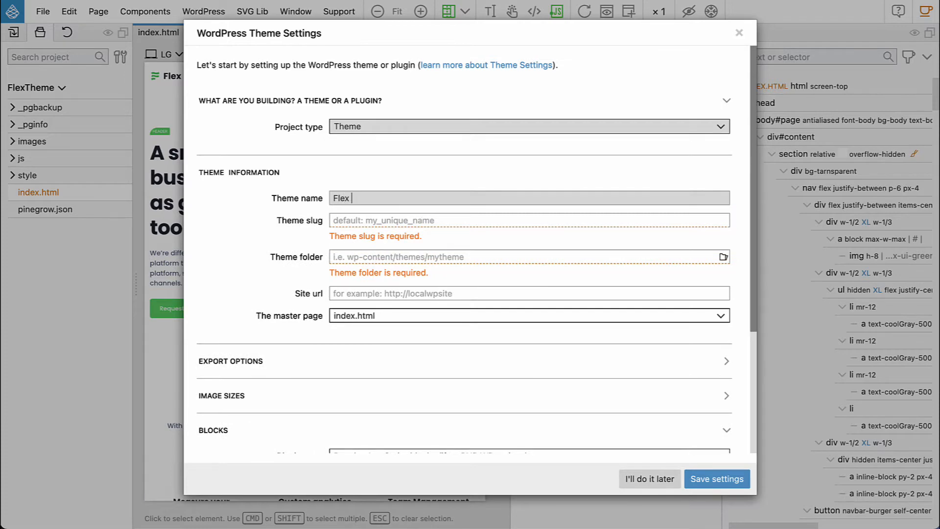
type("Website")
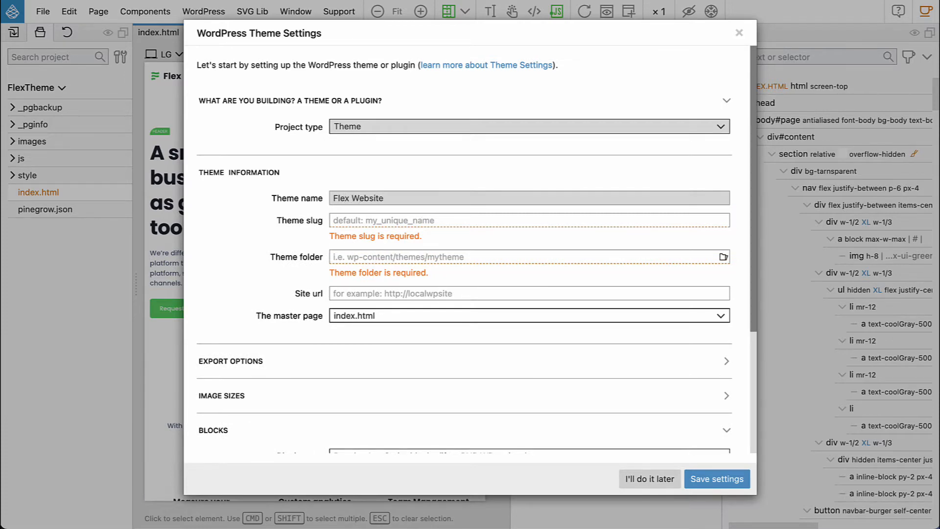
type("flexwebsite")
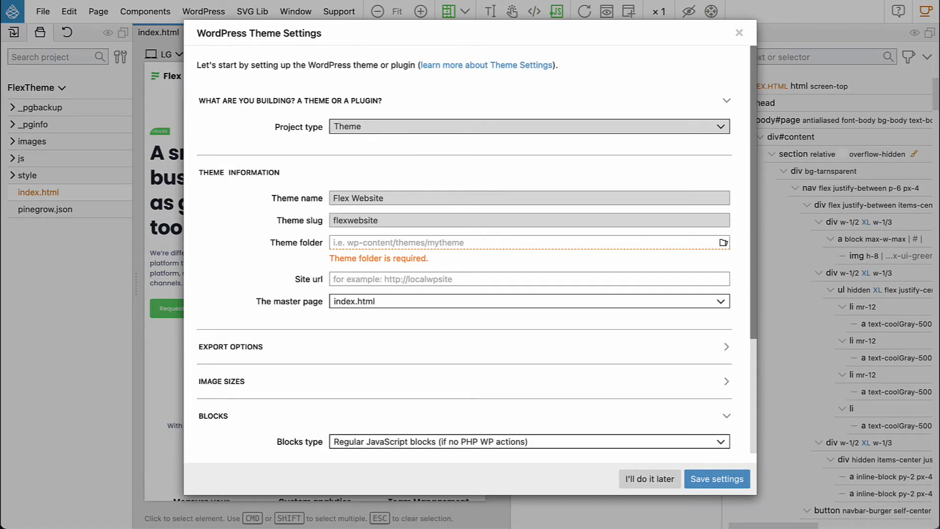
mouse_move(520, 242)
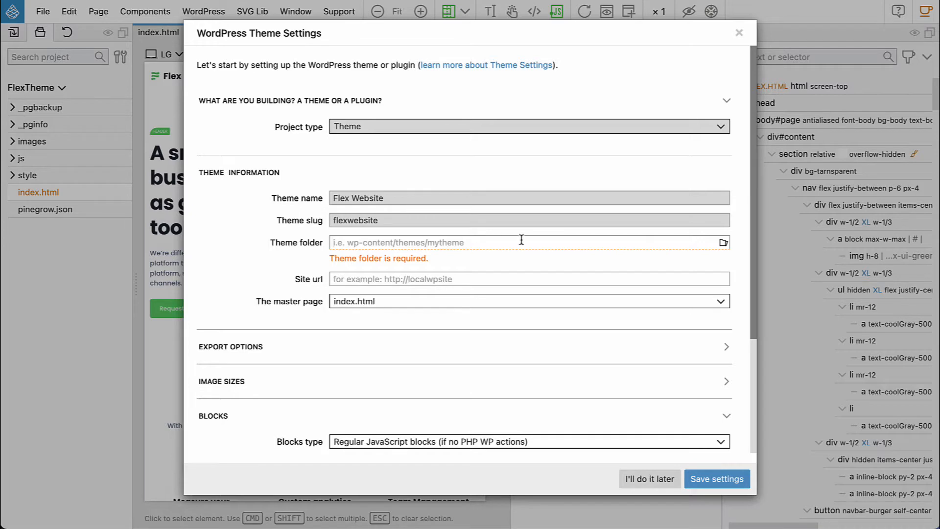
Browse for the theme folder to Local Sites > flexdemo > app > public > wp-content > themes
left_click(723, 242)
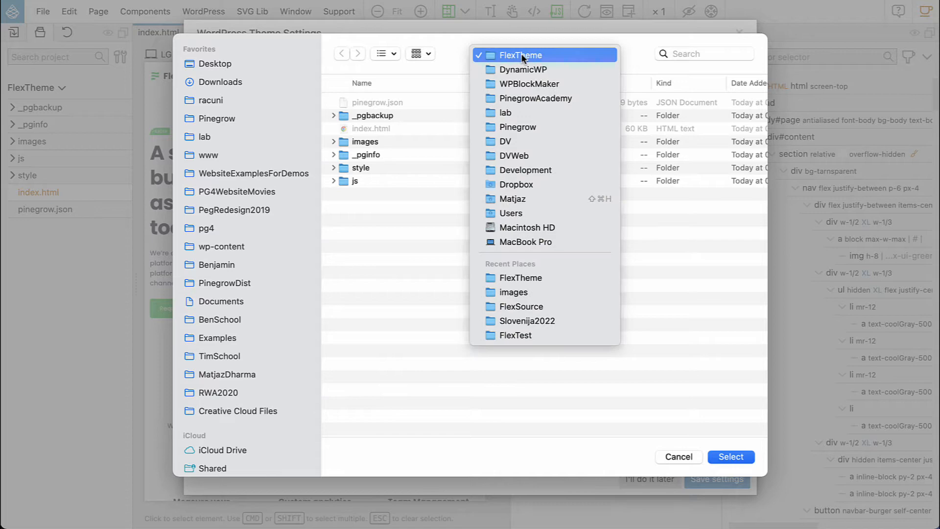
left_click(512, 199)
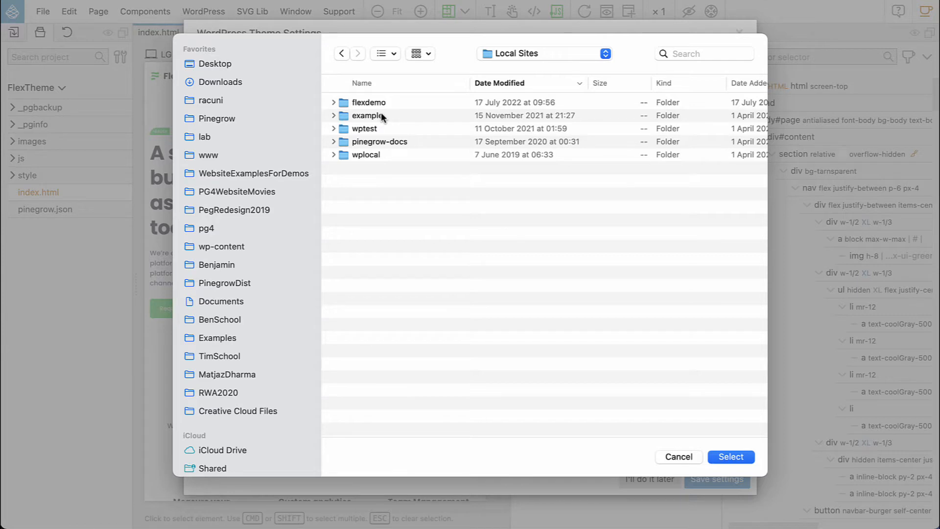
double_click(367, 102)
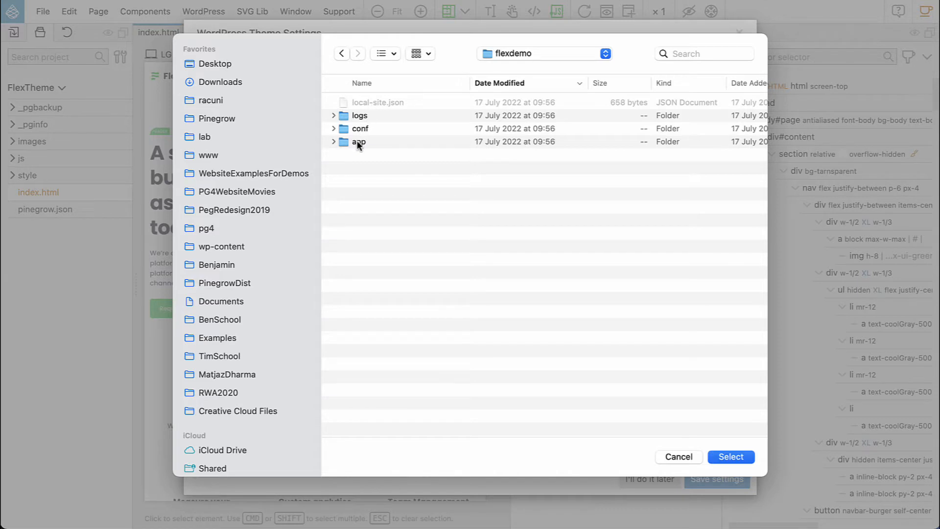
double_click(359, 142)
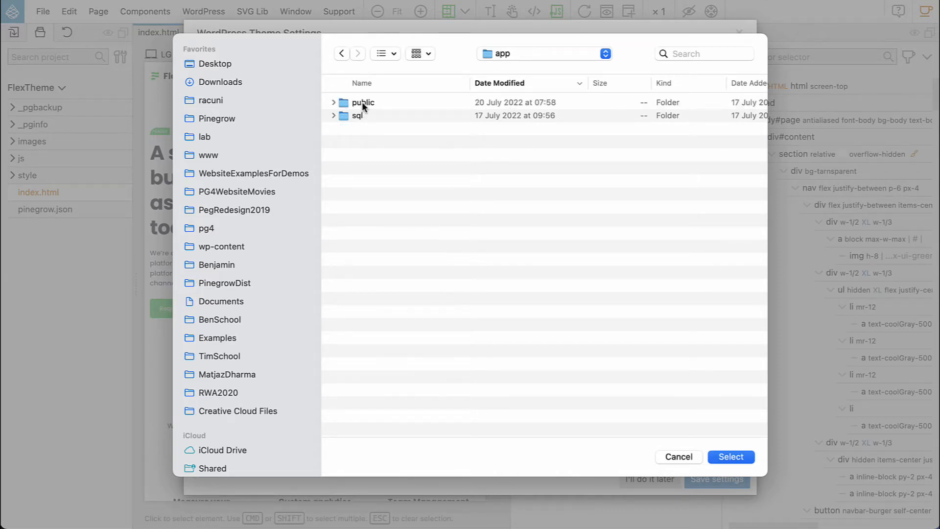
double_click(362, 102)
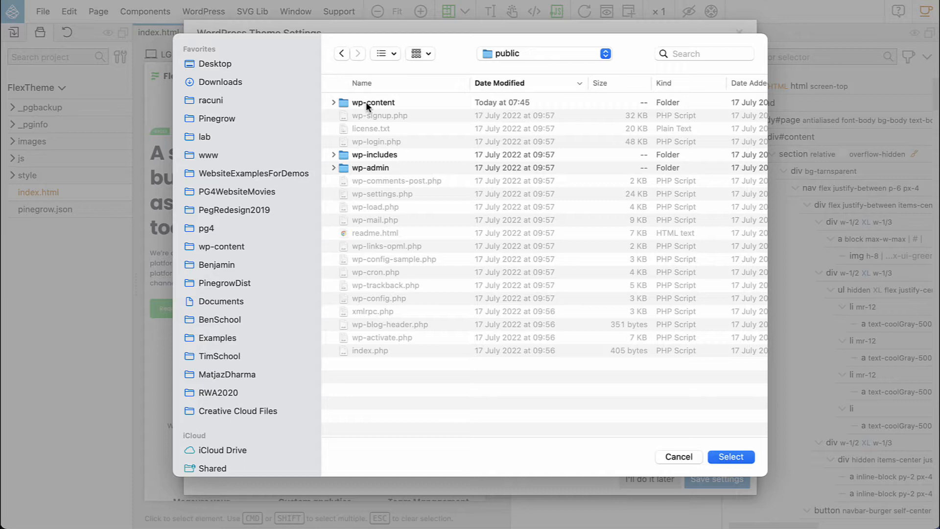
double_click(373, 102)
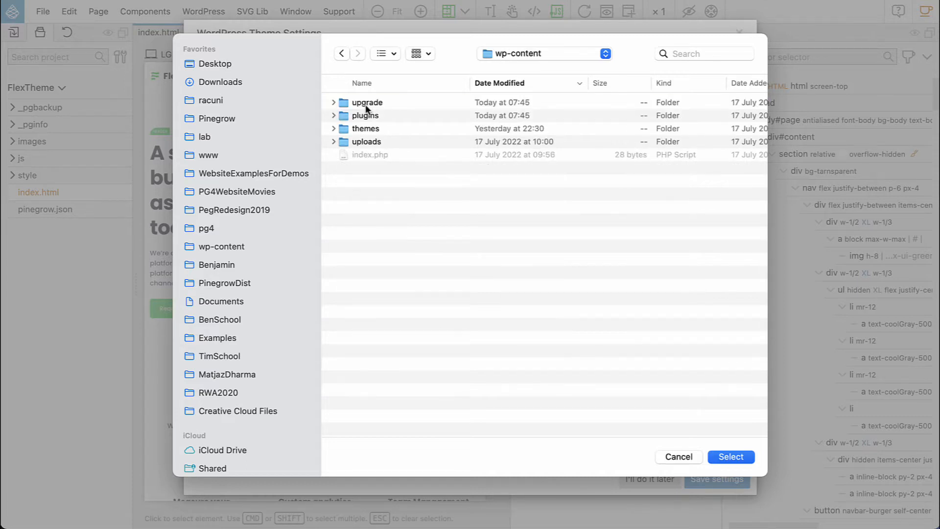
double_click(365, 128)
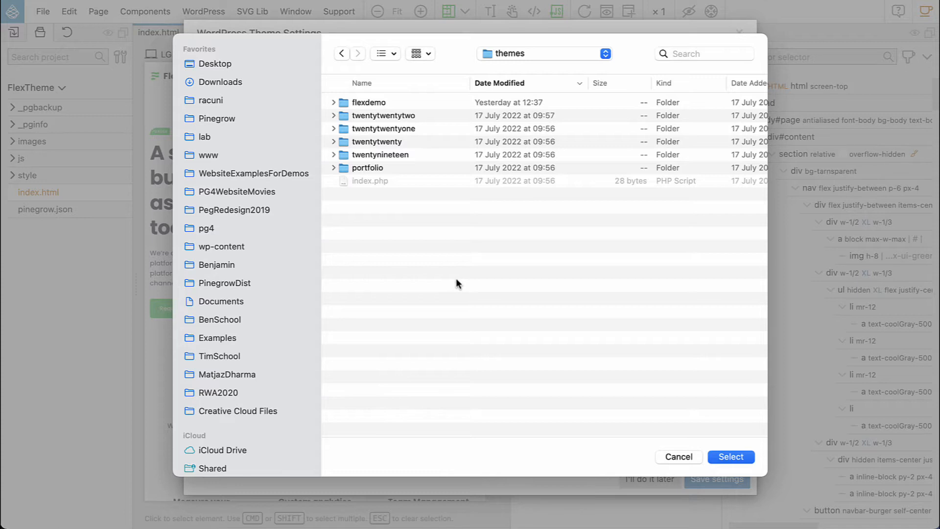
mouse_move(443, 283)
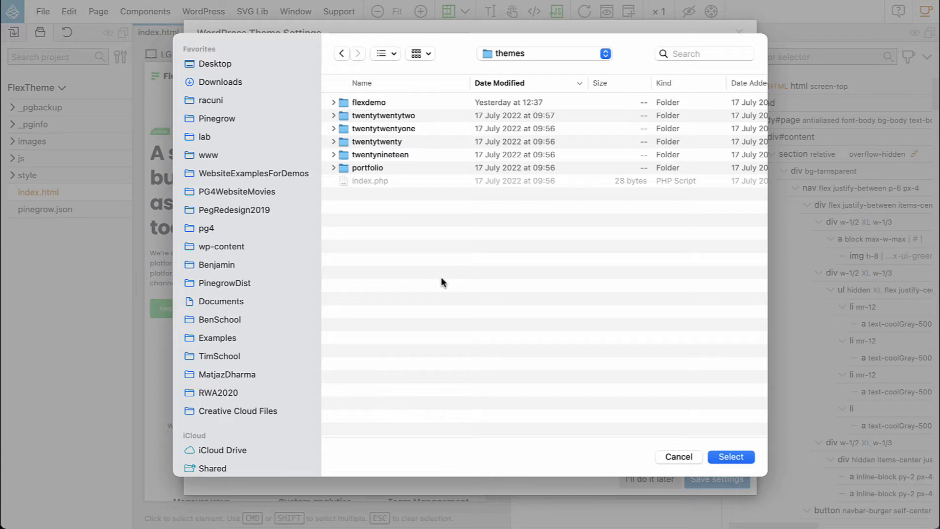
mouse_move(520, 95)
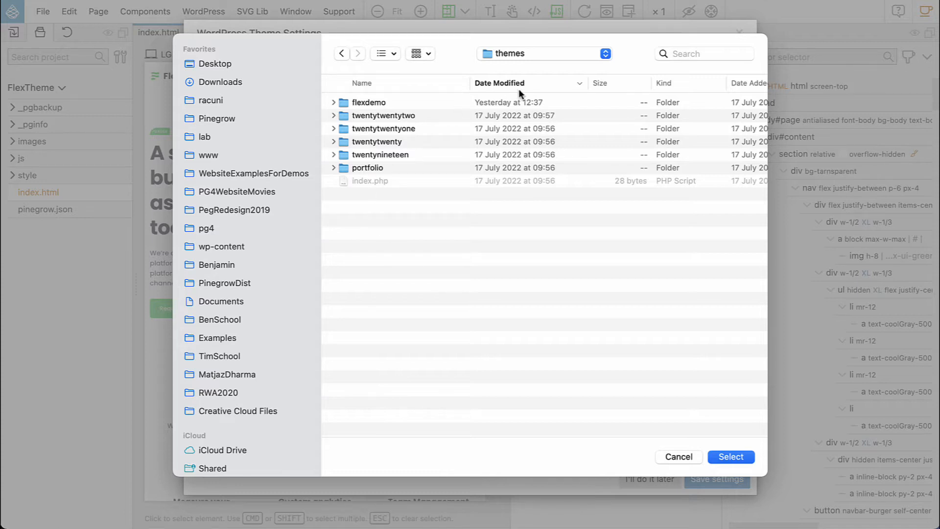
mouse_move(459, 78)
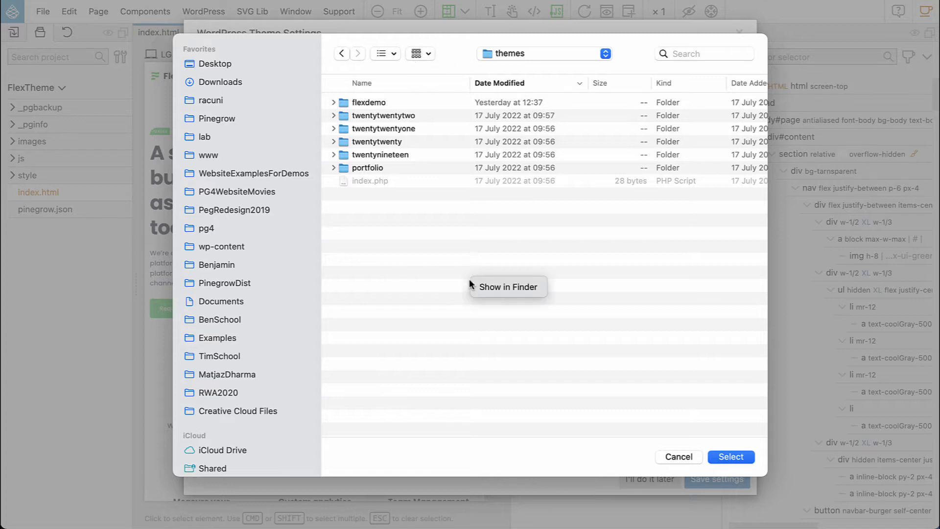
mouse_move(335, 237)
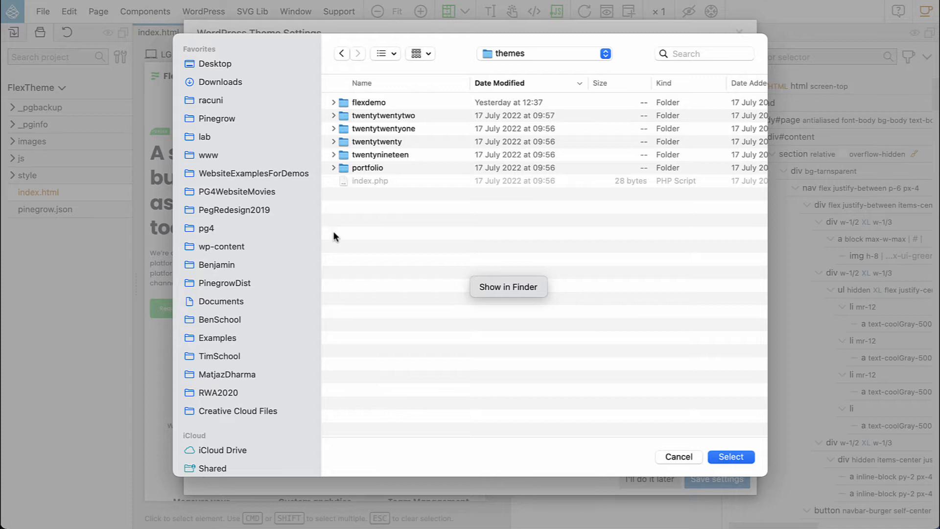
Create a new folder named 'flexwebsite' inside the themes directory via Finder
left_click(507, 287)
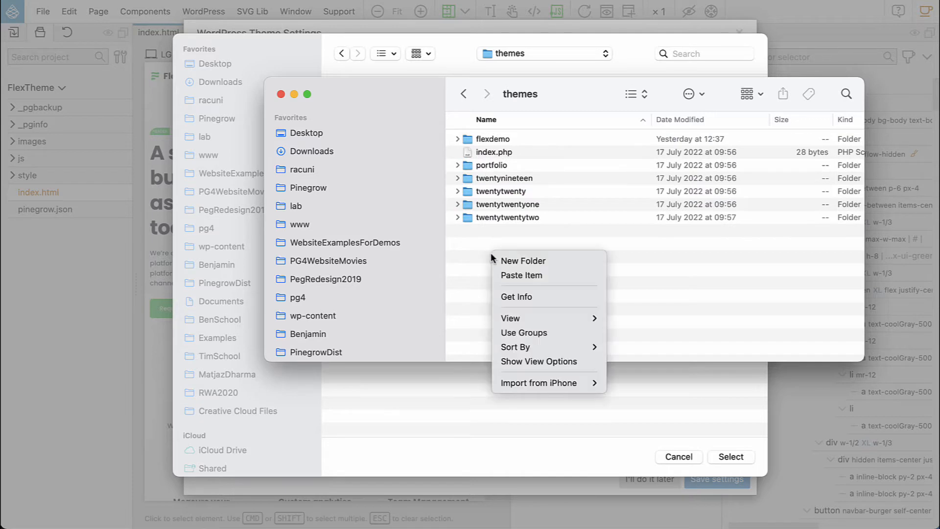
left_click(522, 260)
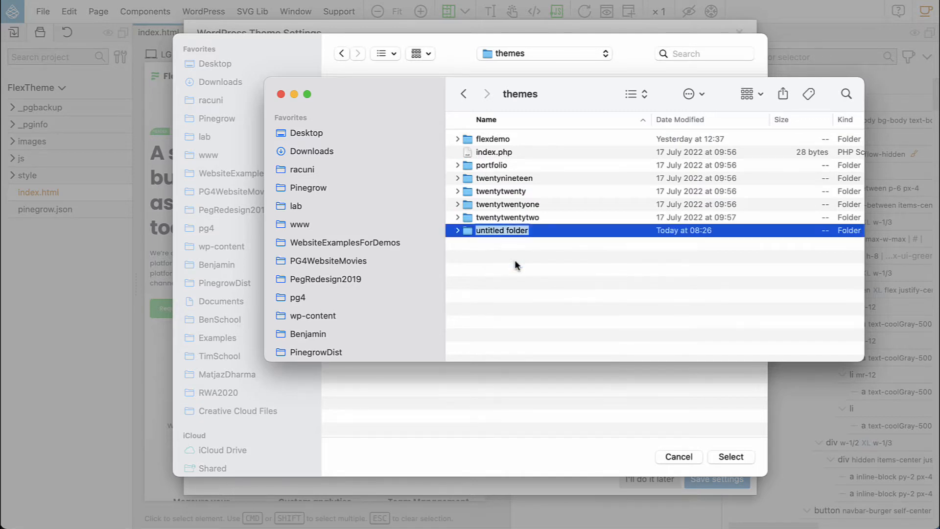
type("flexwebsite")
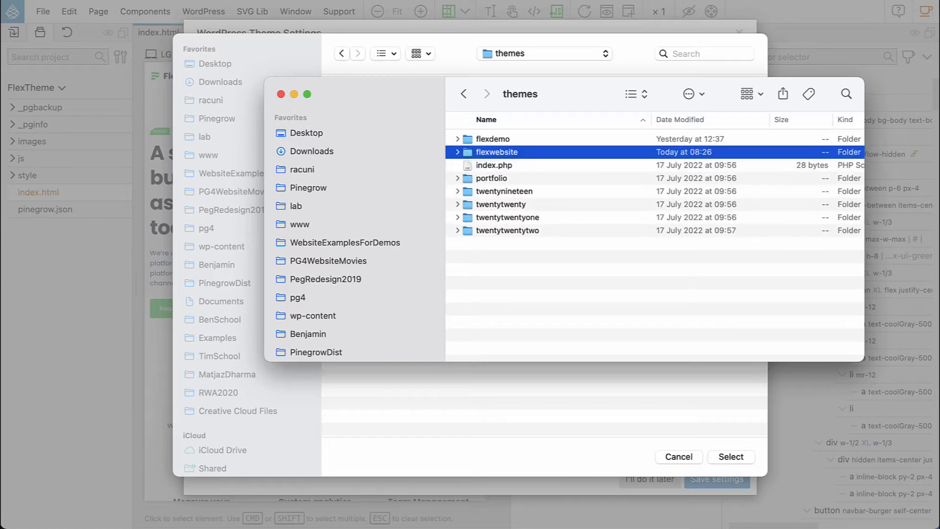
mouse_move(294, 94)
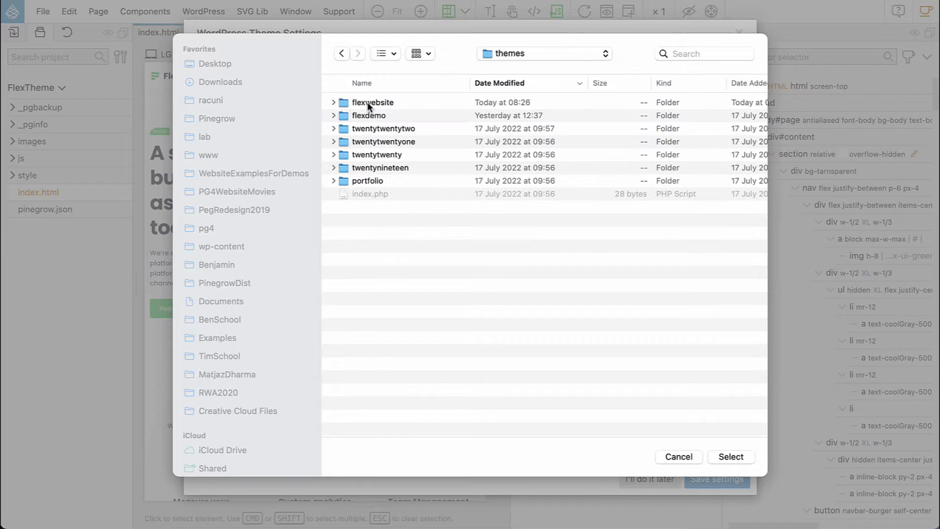
Select the flexwebsite folder as the theme folder
left_click(373, 102)
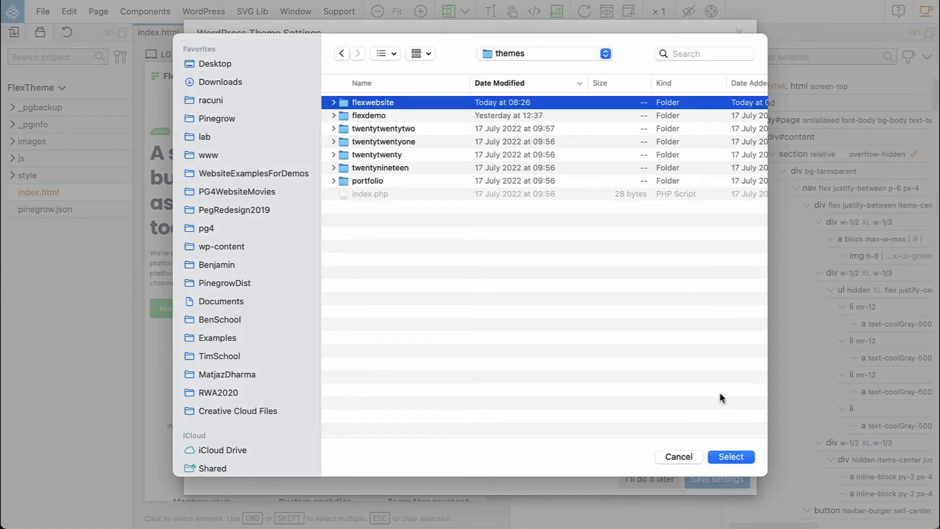
left_click(731, 457)
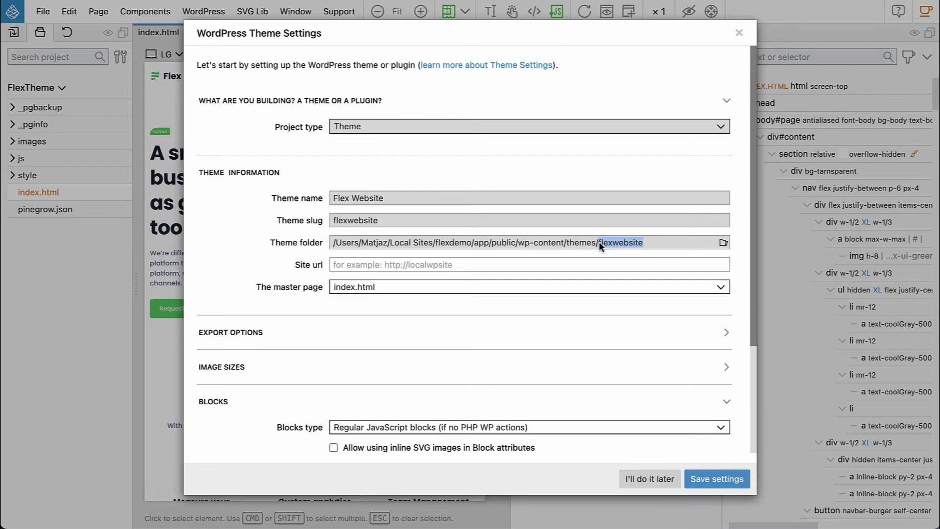
mouse_move(598, 248)
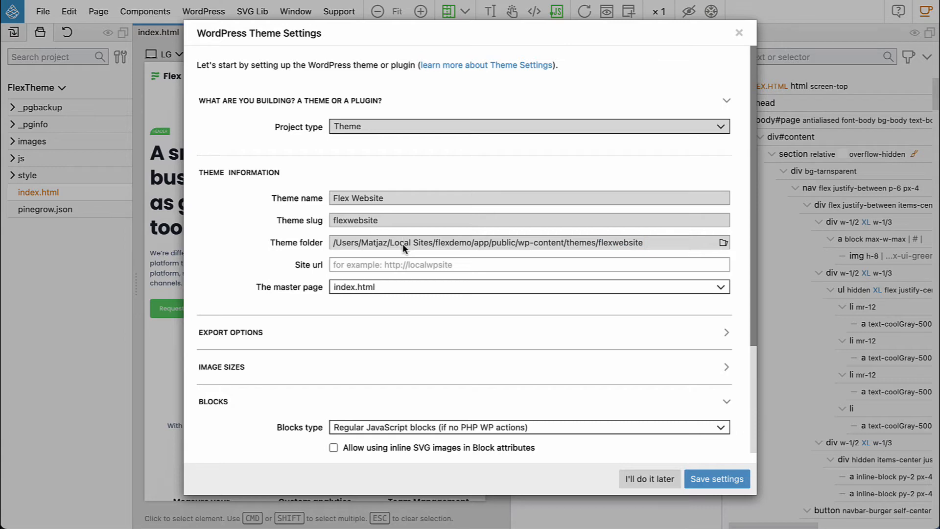
mouse_move(651, 349)
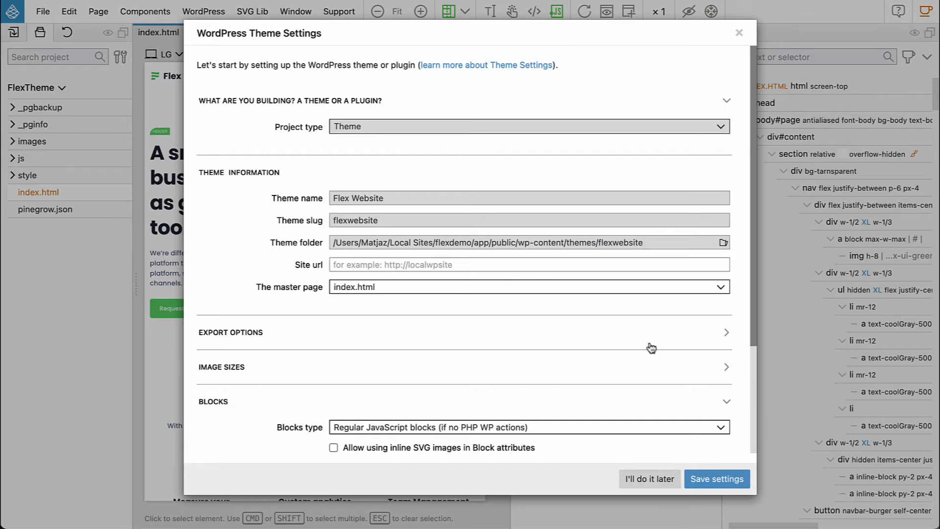
Save the theme settings, dismiss the component scan, and export the theme via the WordPress menu
left_click(716, 479)
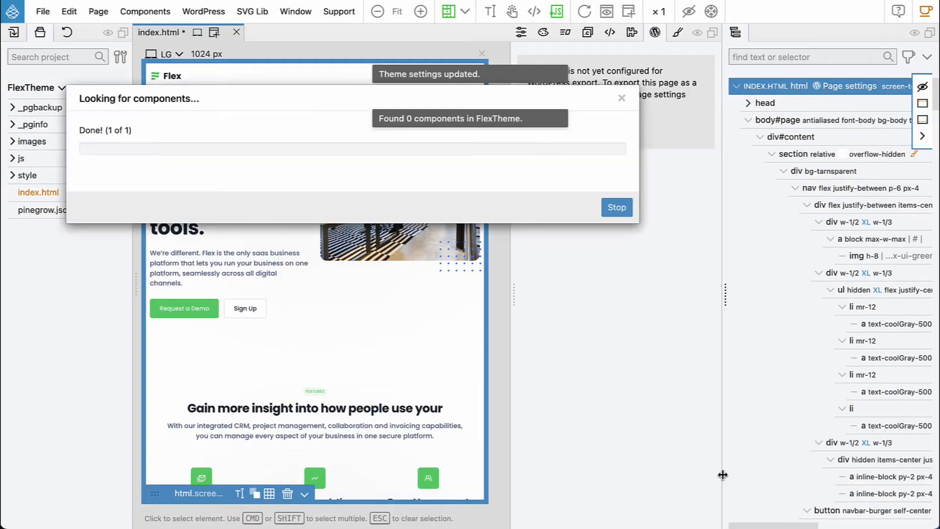
left_click(616, 207)
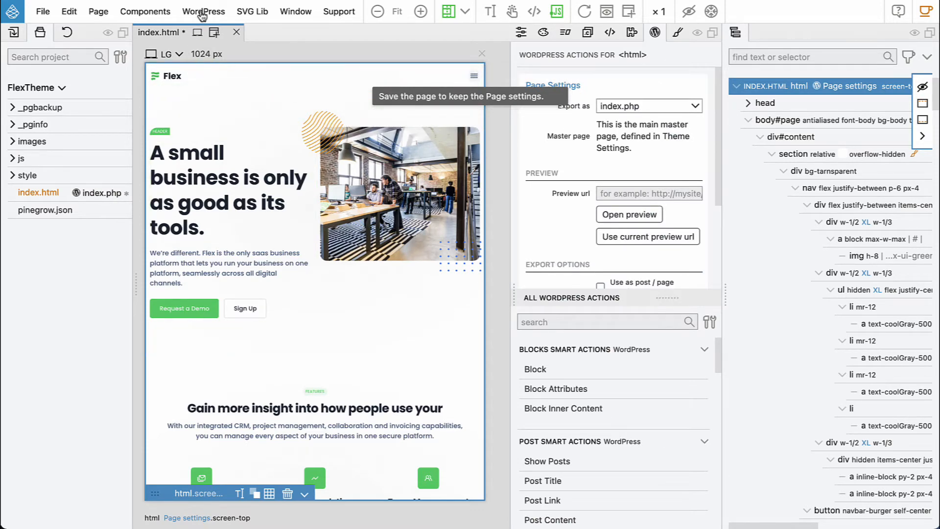
left_click(203, 11)
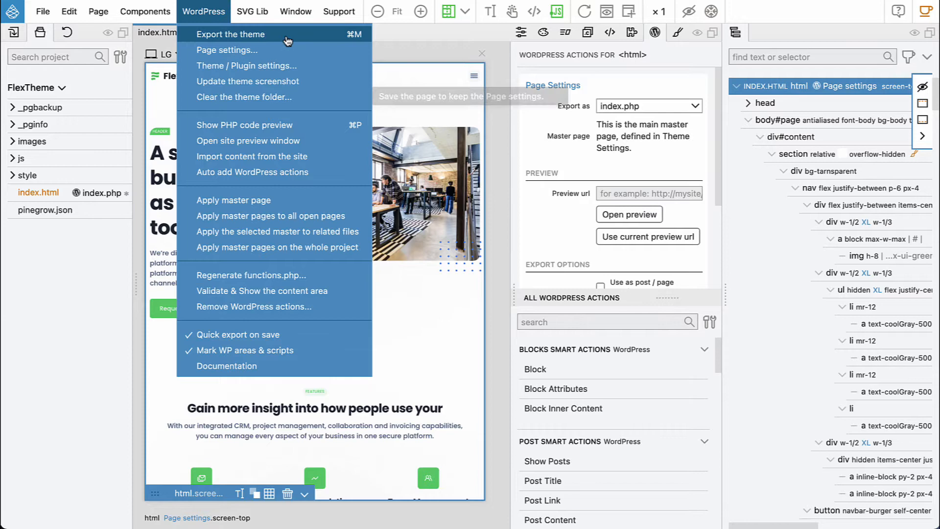
left_click(229, 35)
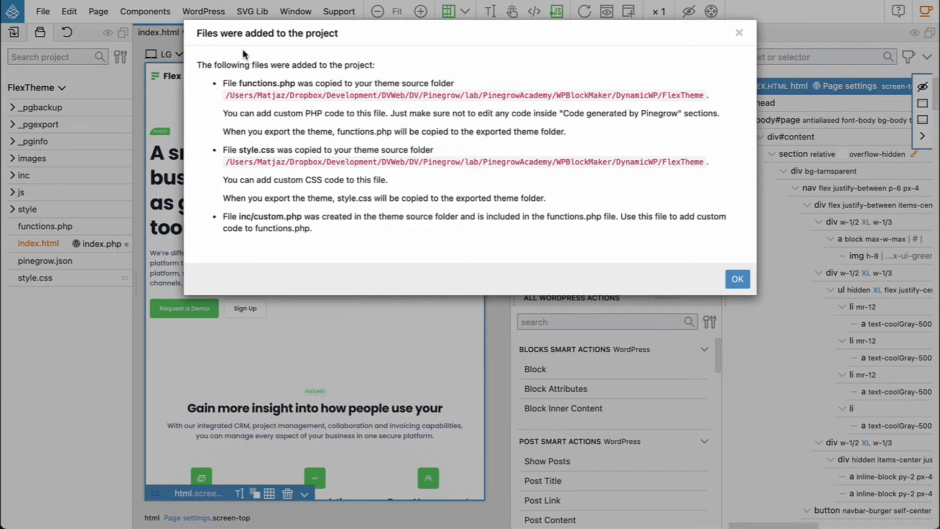
mouse_move(235, 82)
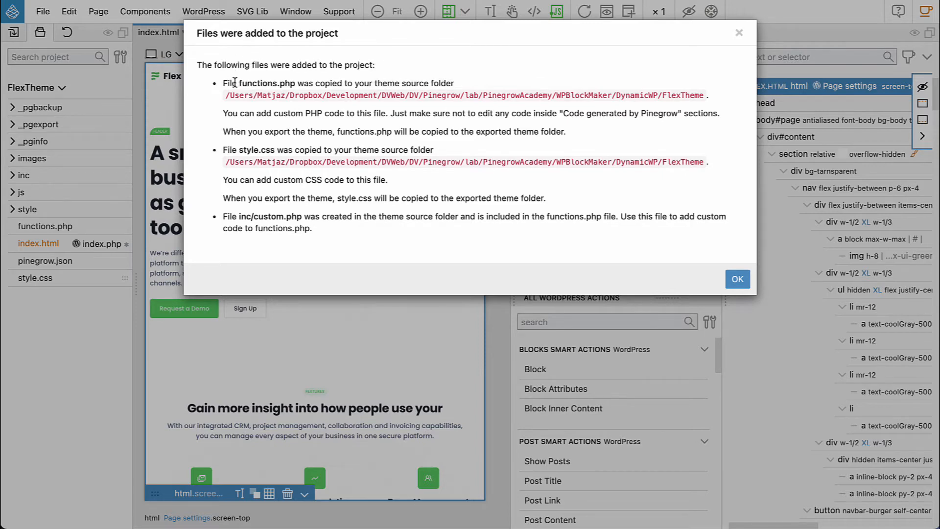
Review and dismiss the 'Files were added to the project' notice with OK
double_click(266, 83)
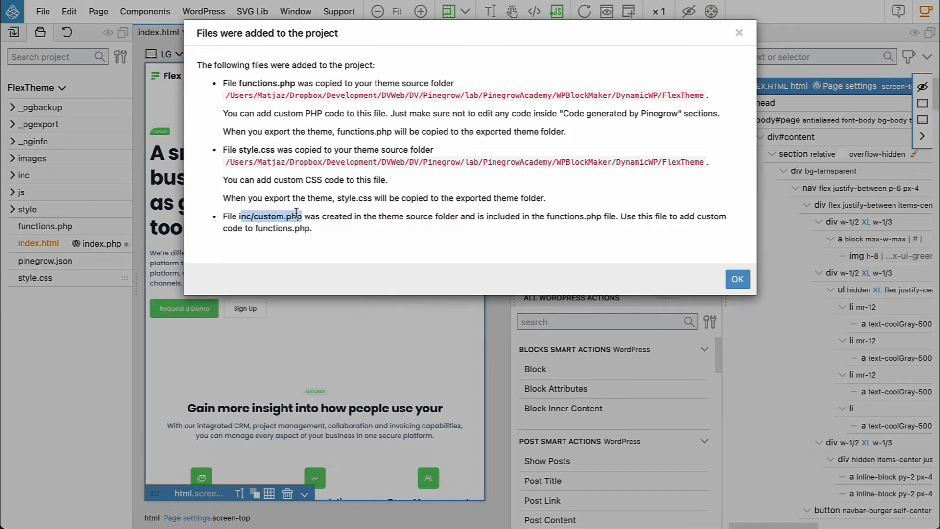
left_click(736, 279)
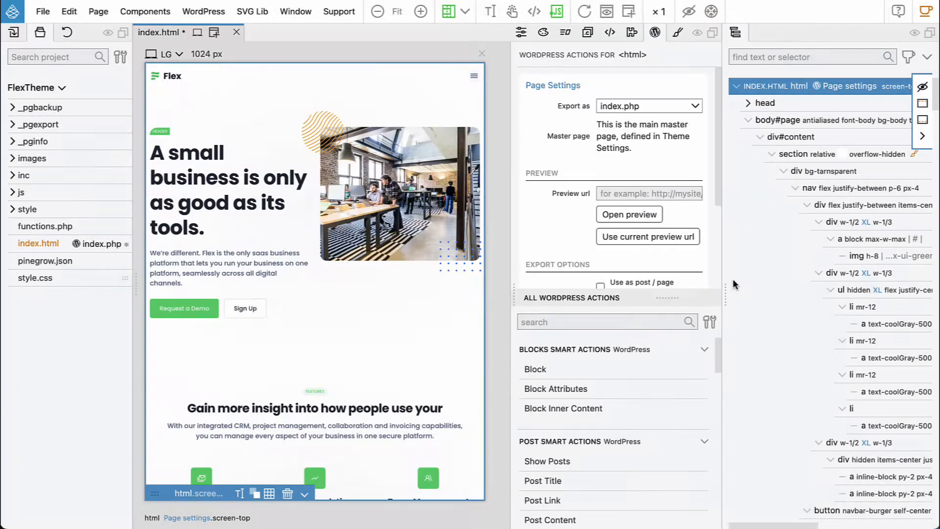
mouse_move(470, 528)
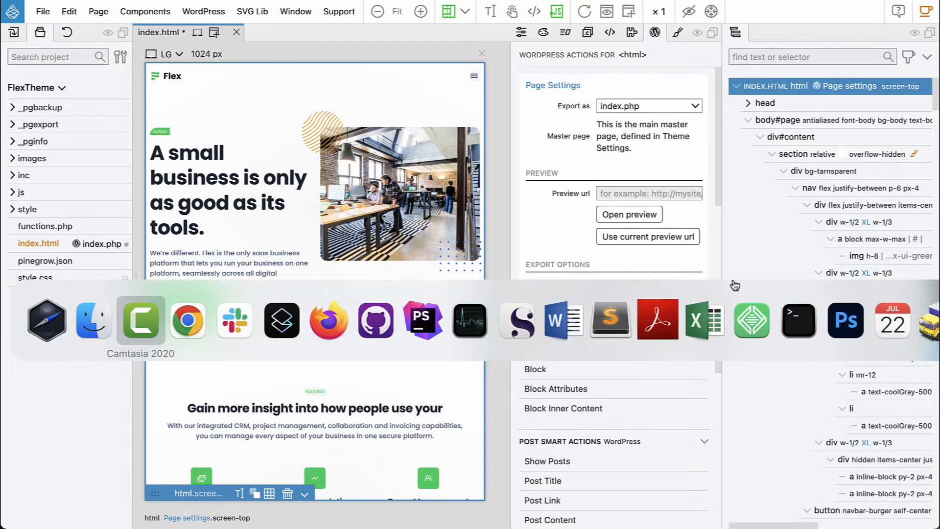
In the browser, go to Appearance > Themes and activate the Flex Website theme
left_click(188, 319)
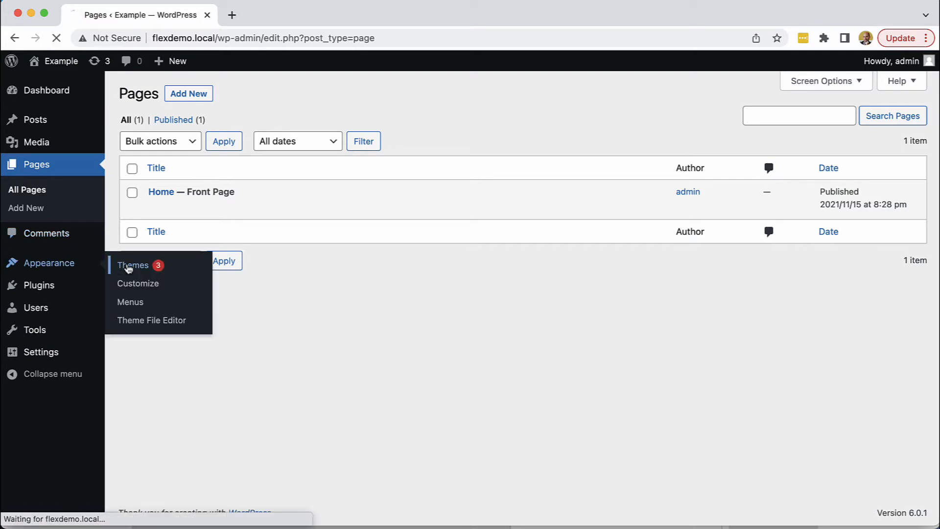
left_click(132, 266)
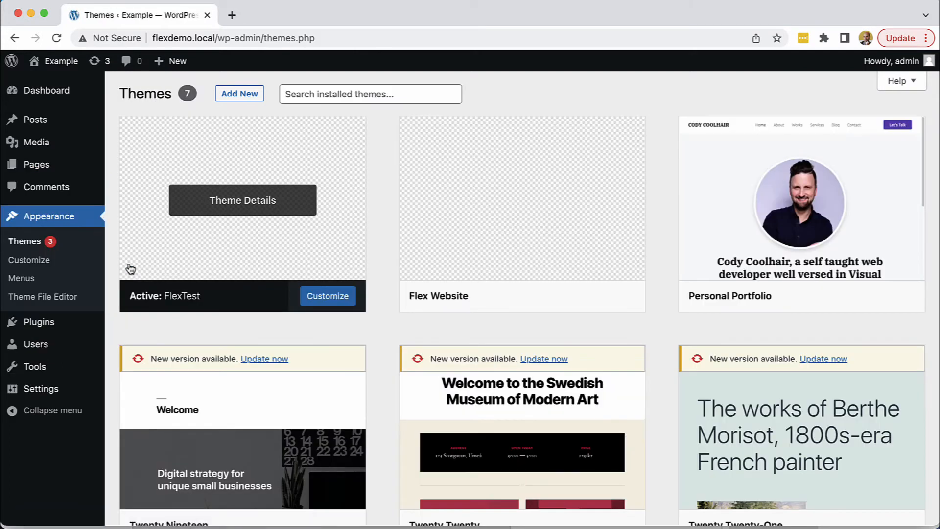
mouse_move(515, 248)
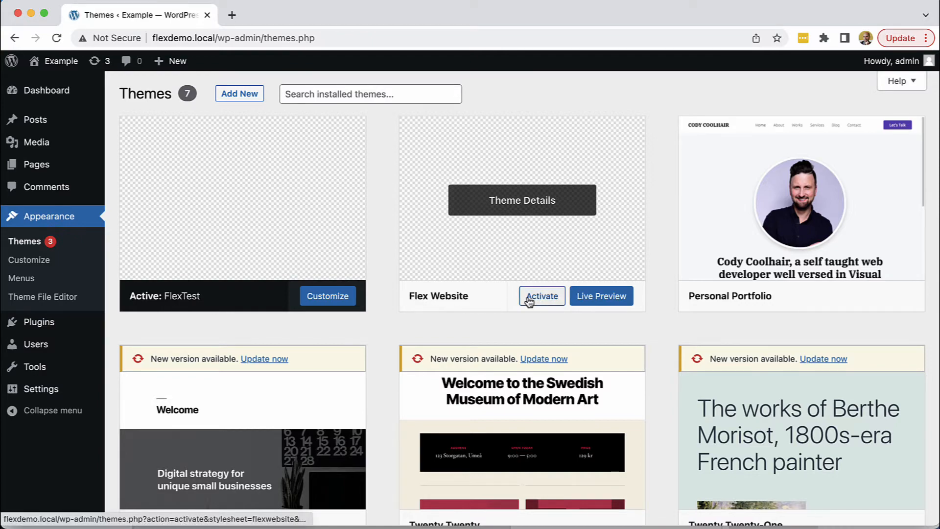
left_click(541, 296)
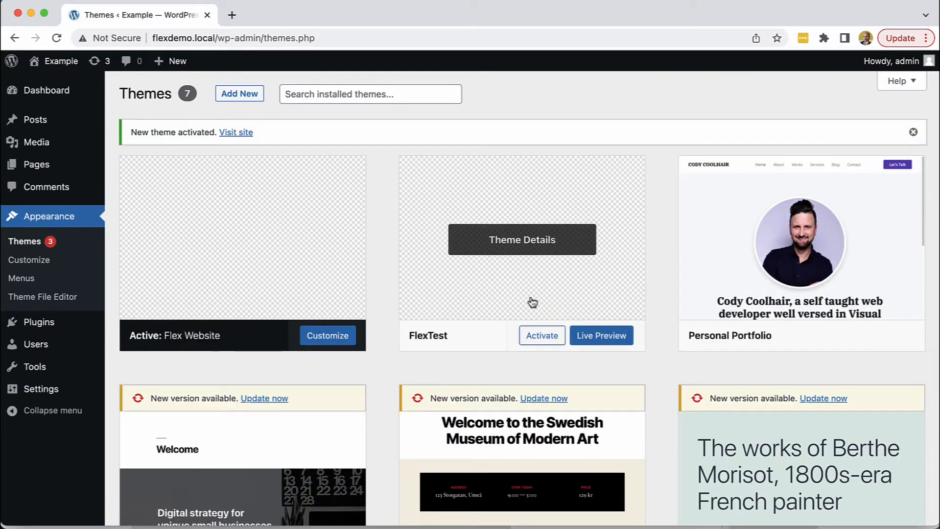
right_click(236, 132)
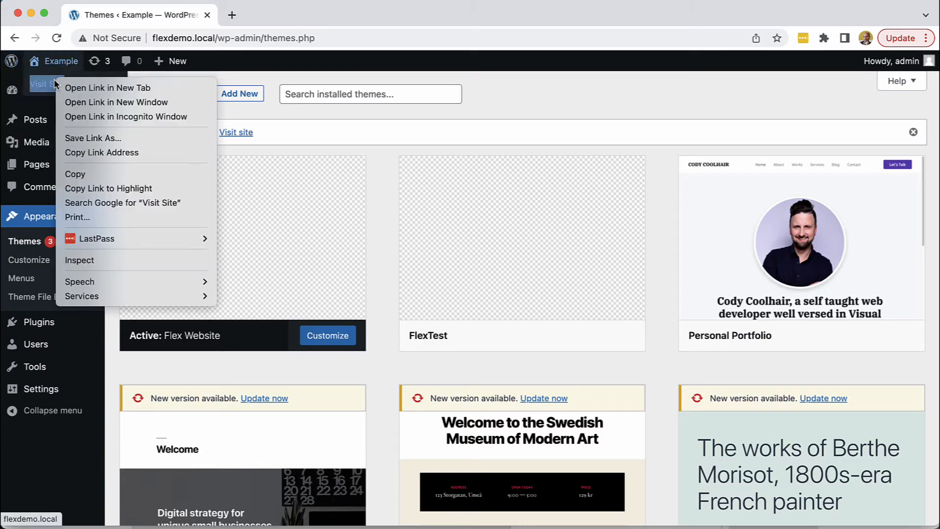
left_click(107, 87)
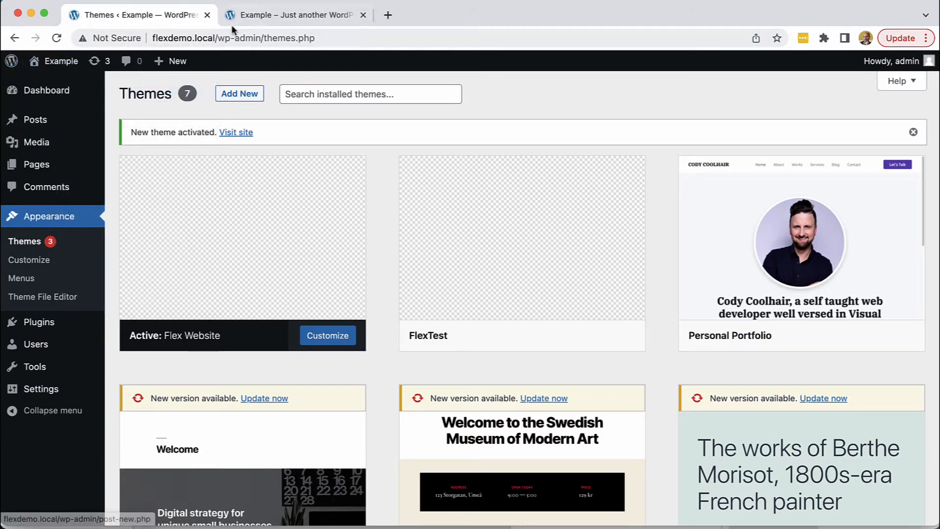
left_click(294, 15)
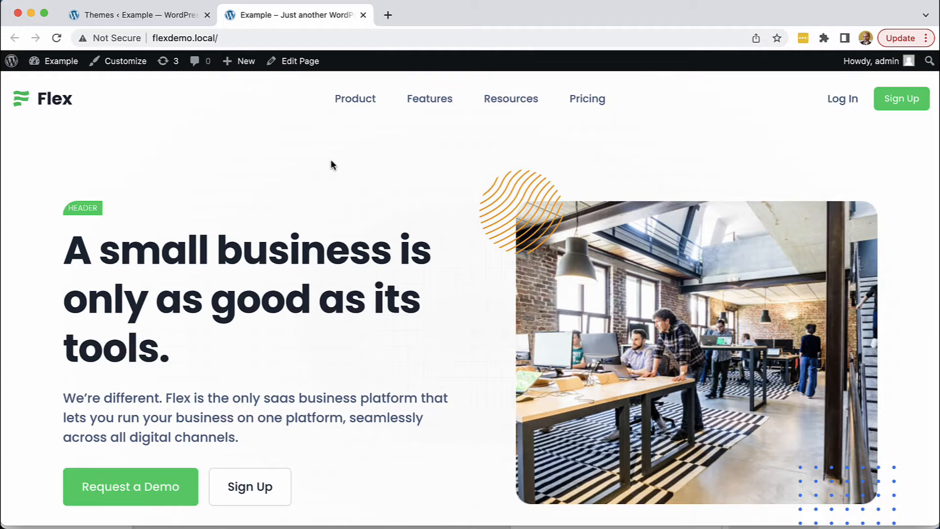
scroll("down", 3)
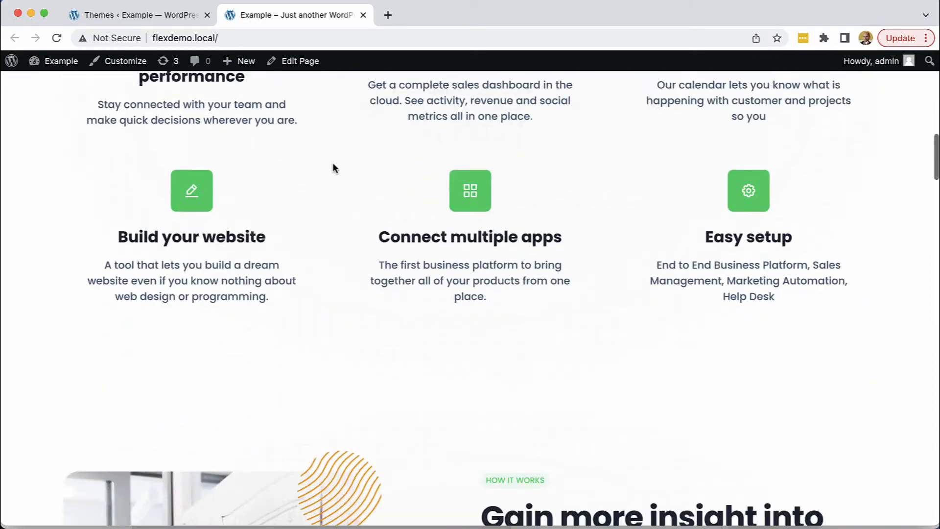
scroll("up", 3)
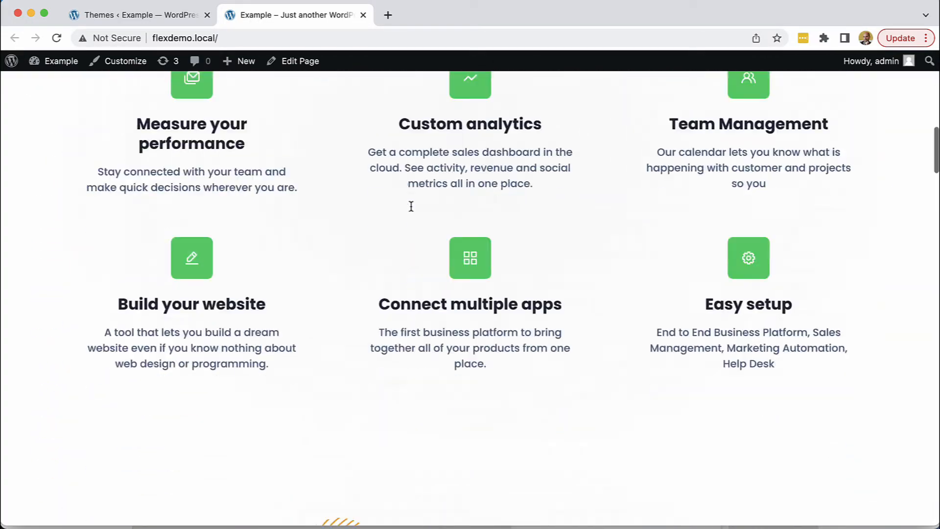
scroll("down", 3)
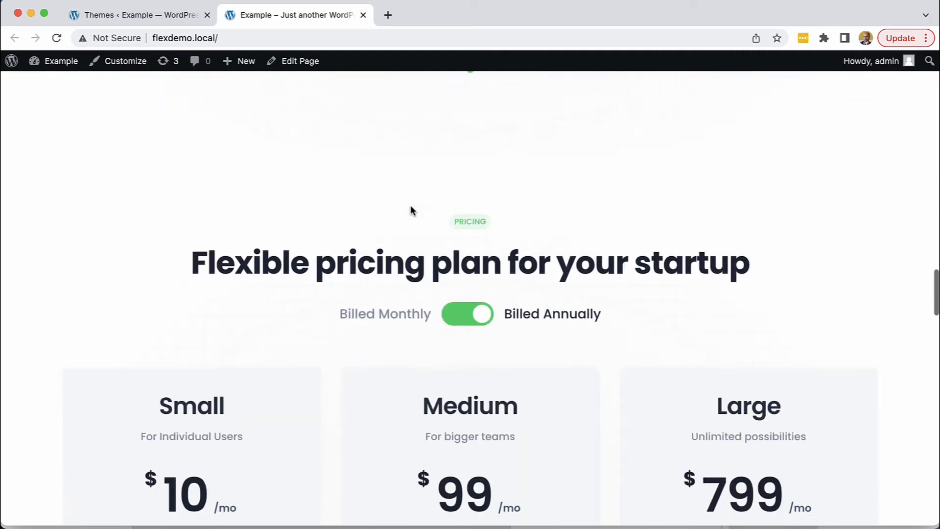
scroll("down", 3)
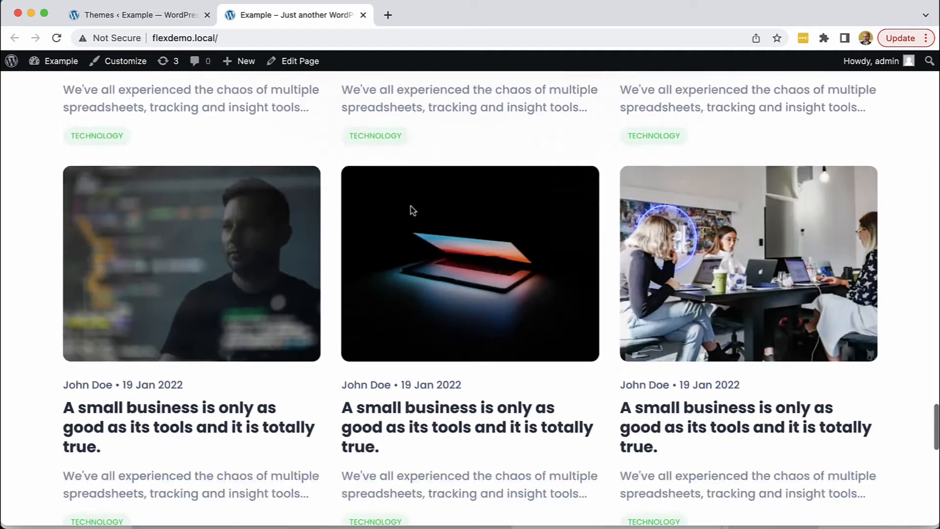
scroll("down", 3)
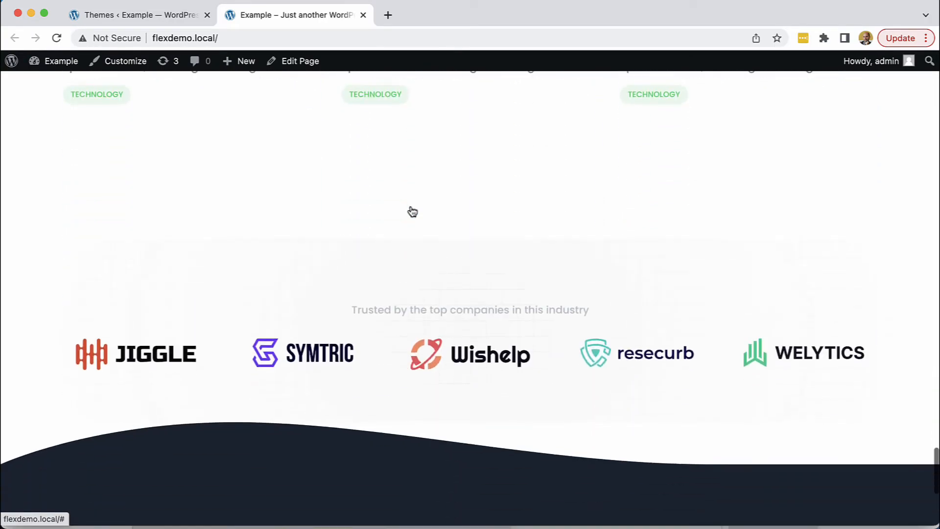
scroll("down", 3)
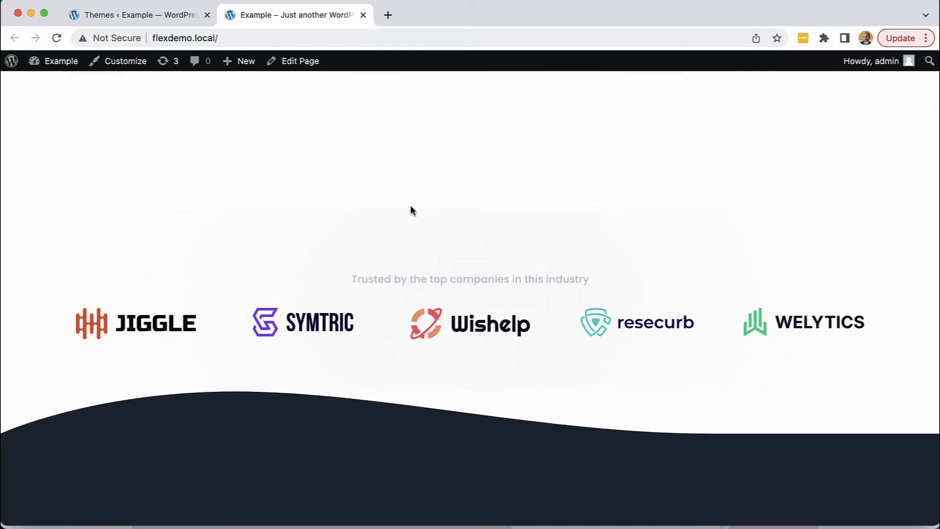
mouse_move(416, 212)
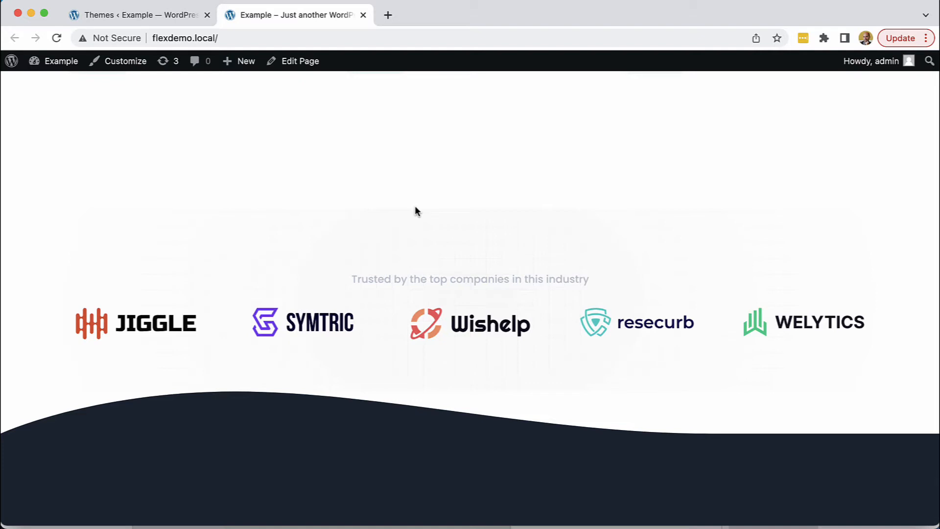
scroll("down", 3)
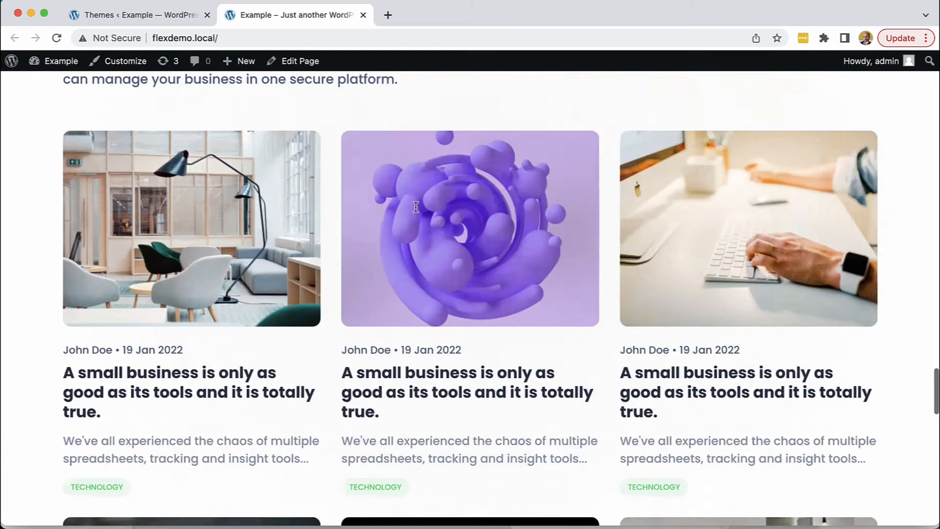
scroll("up", 3)
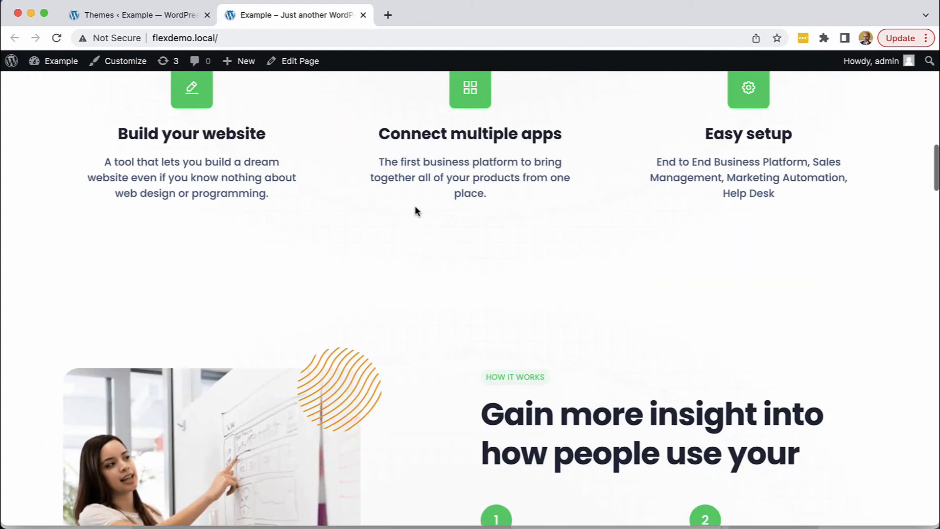
scroll("up", 3)
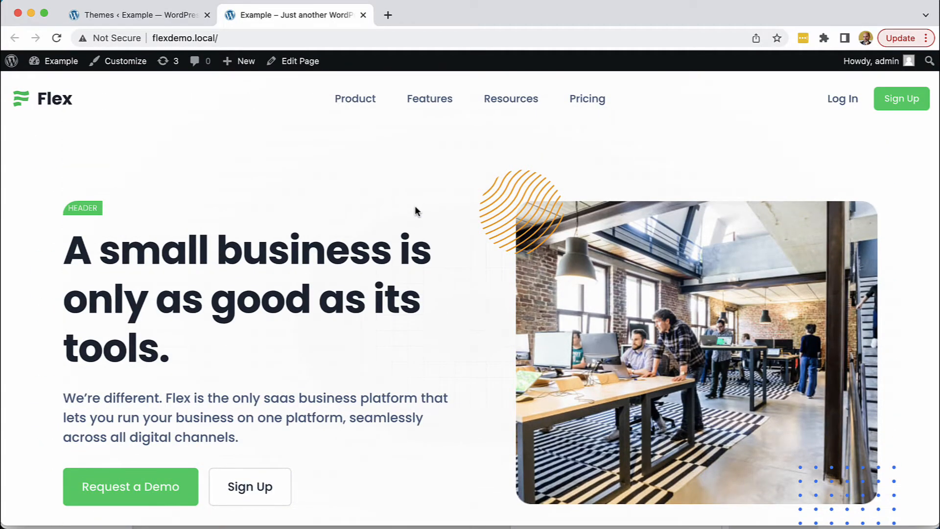
mouse_move(411, 211)
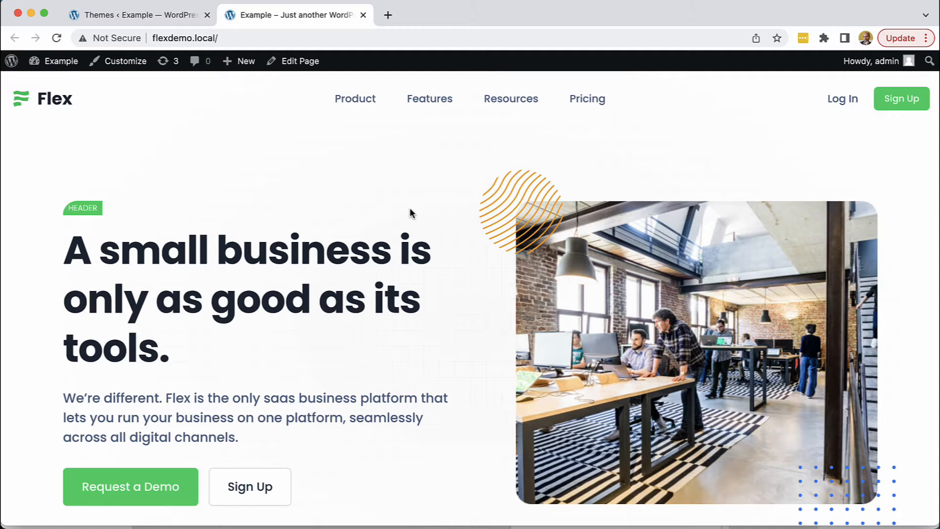
mouse_move(478, 284)
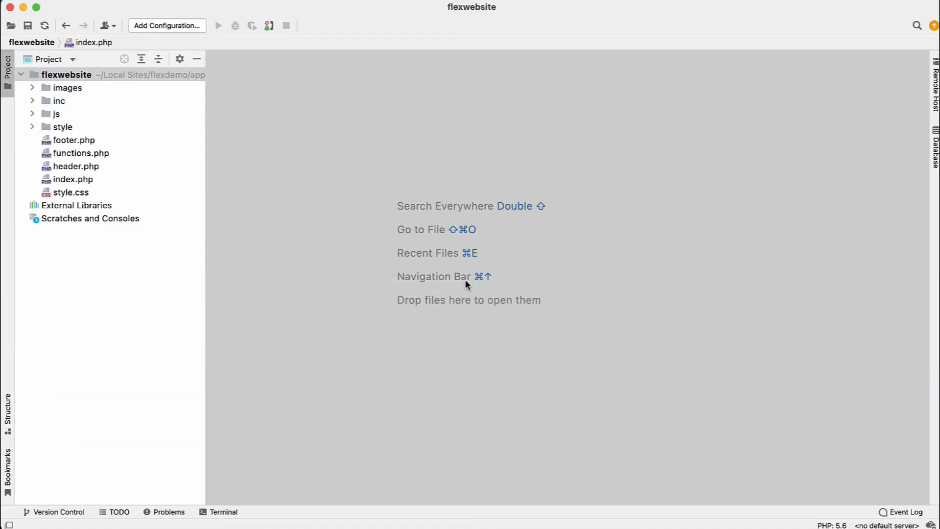
mouse_move(105, 120)
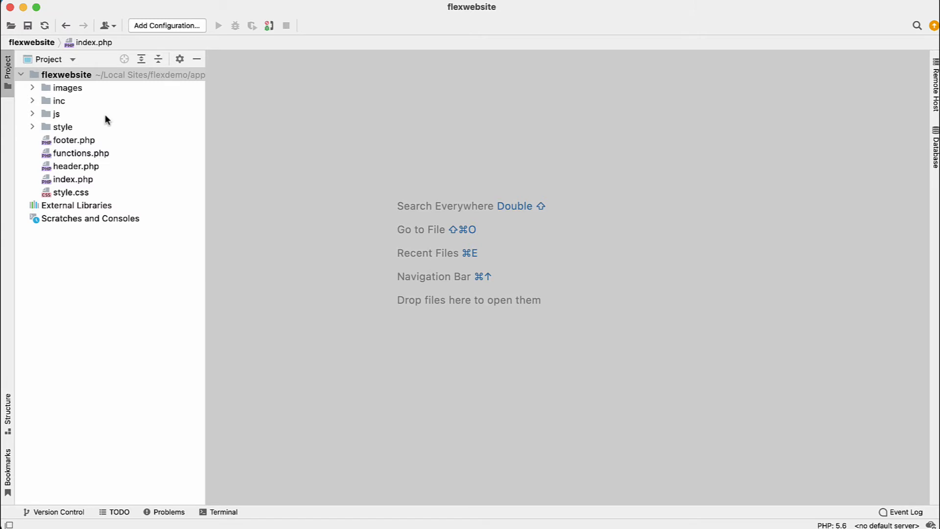
mouse_move(120, 125)
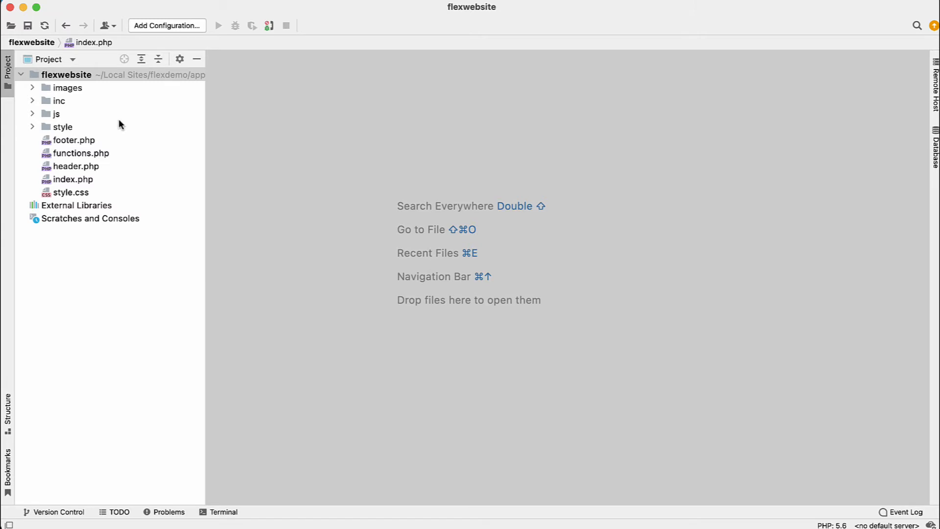
Open index.php from the Project panel and scroll to its opening get_header markup
left_click(72, 180)
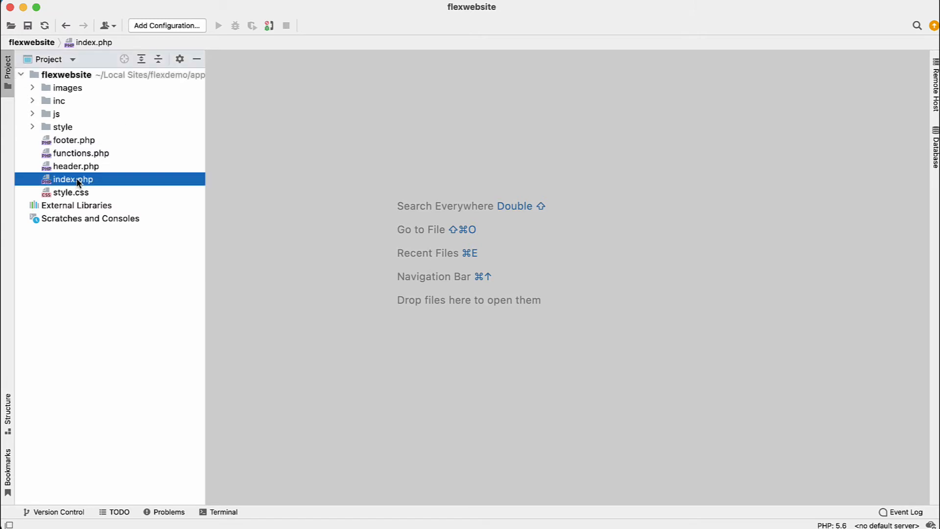
double_click(74, 179)
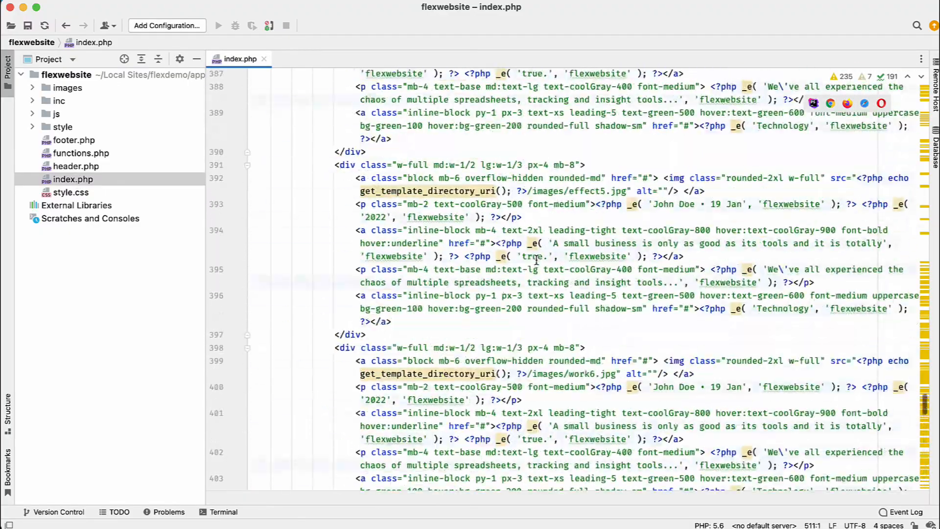
scroll("up", 3)
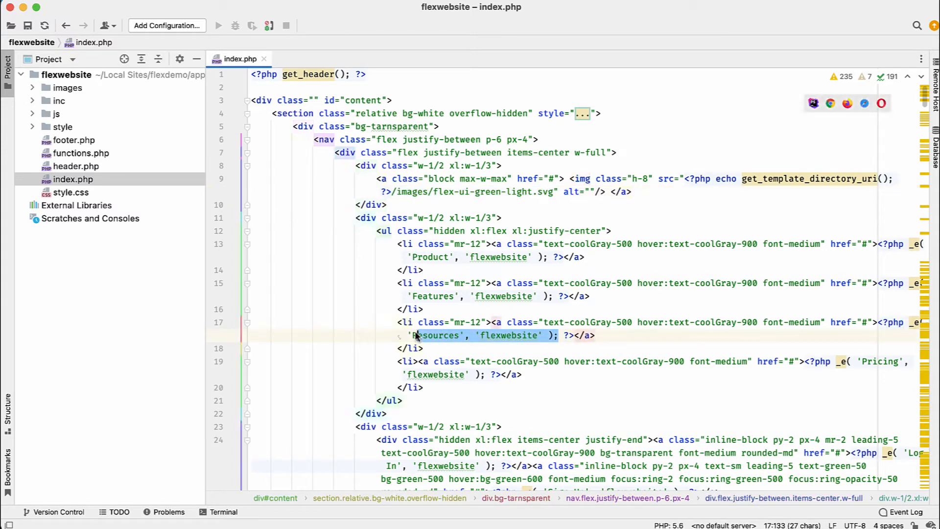
left_click(413, 308)
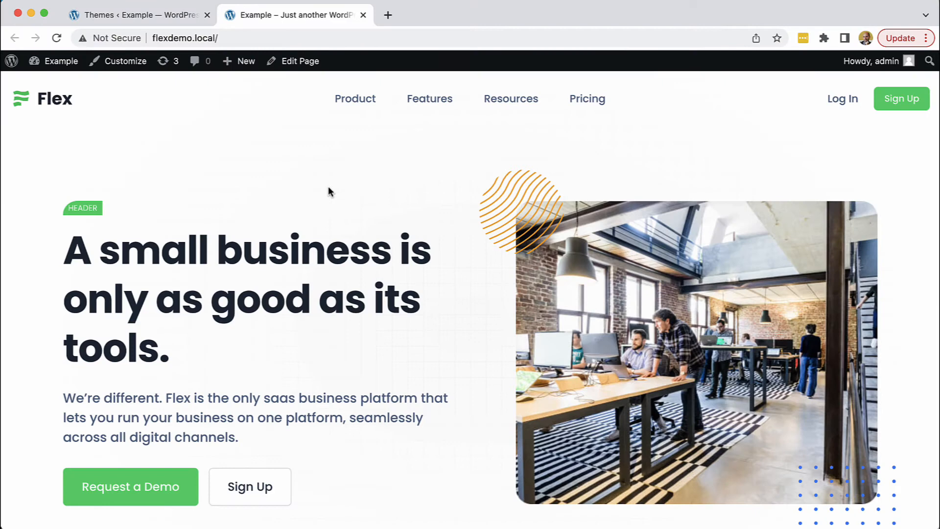
mouse_move(330, 195)
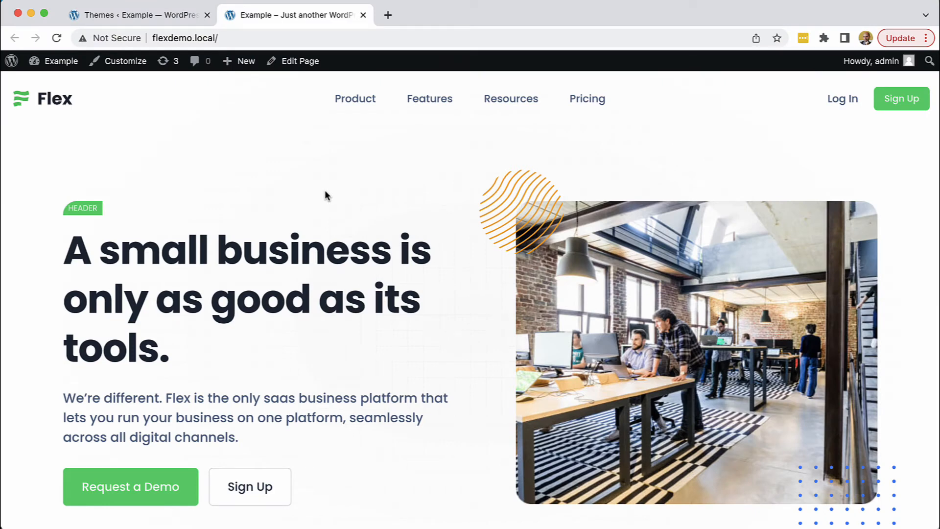
mouse_move(101, 224)
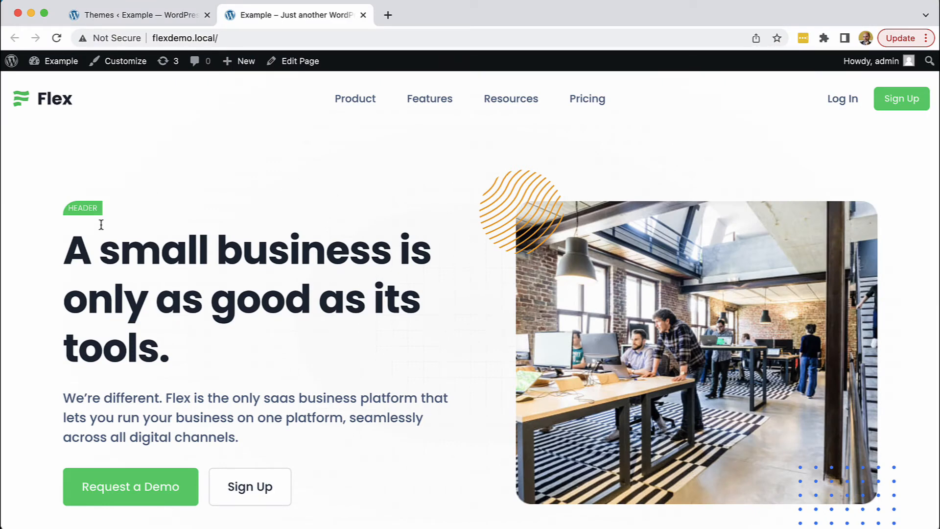
scroll("down", 3)
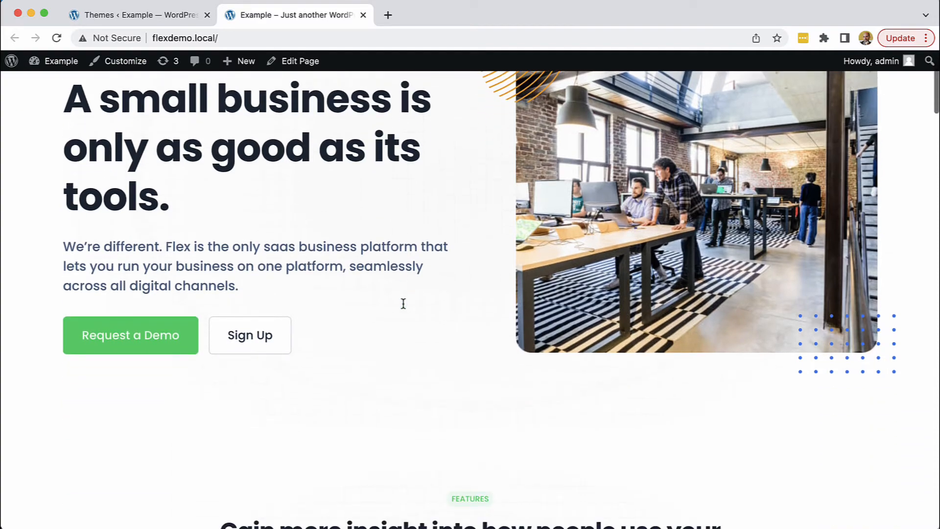
scroll("down", 3)
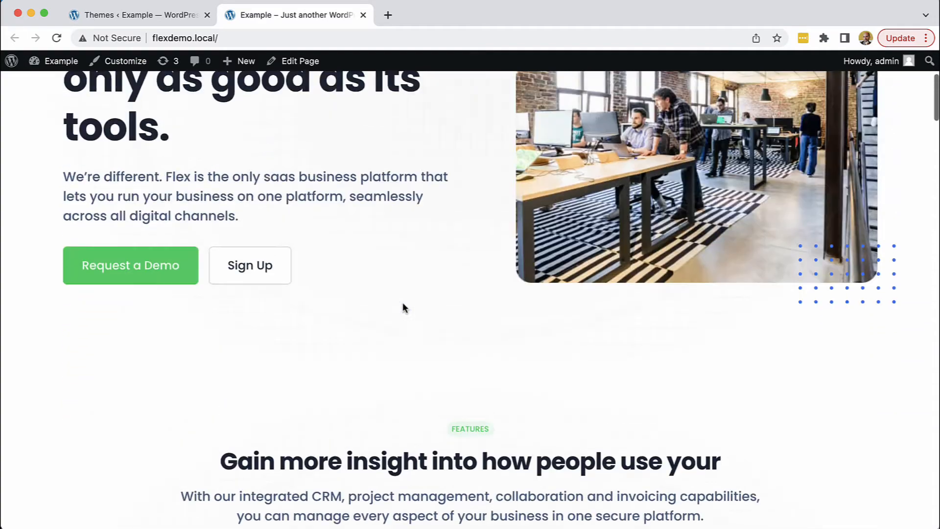
scroll("up", 3)
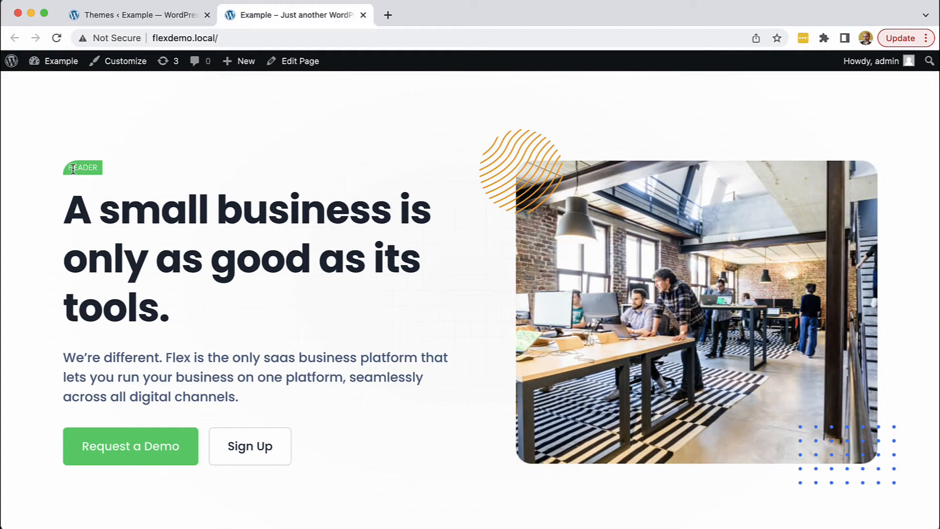
mouse_move(102, 101)
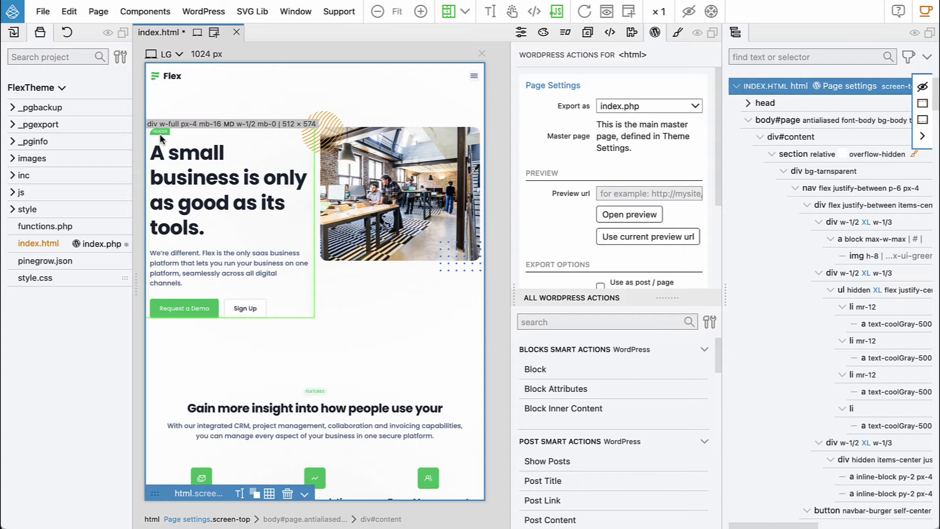
Select the HEADER badge and set all four linked corner radii to full in Border properties
left_click(160, 131)
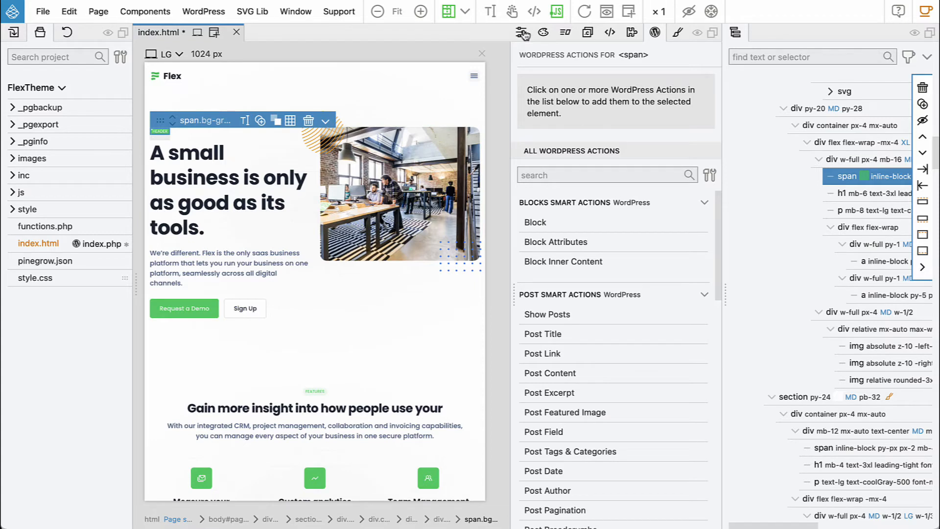
left_click(520, 33)
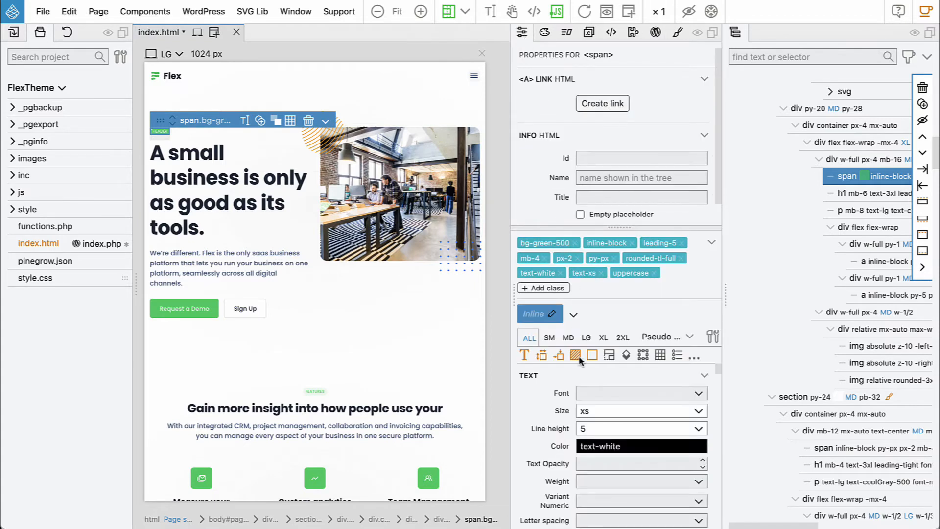
left_click(575, 354)
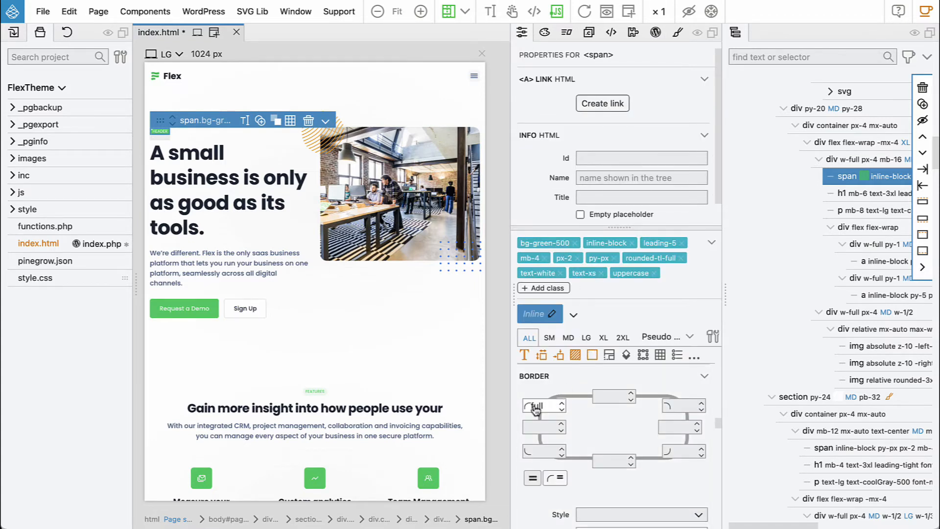
left_click(555, 476)
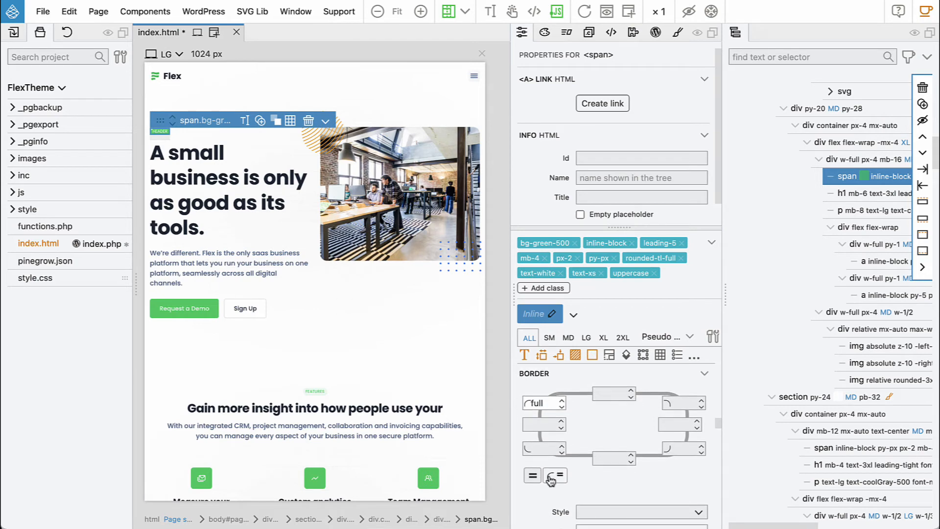
left_click(554, 476)
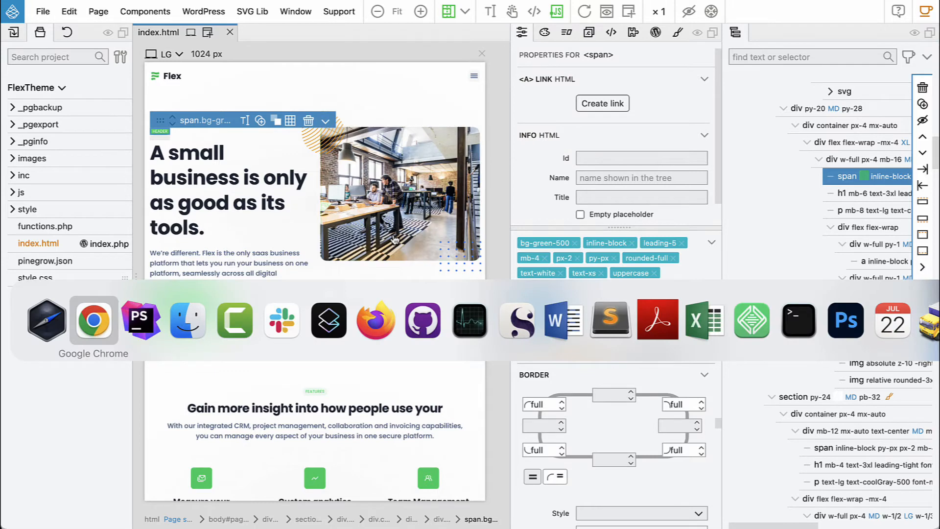
Switch to the browser to view flexdemo.local's front page hero
left_click(94, 319)
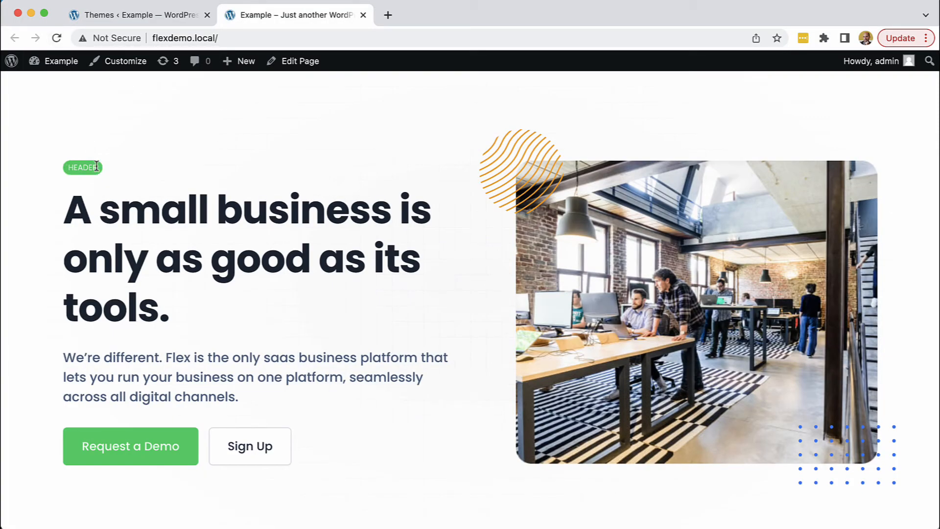
mouse_move(53, 172)
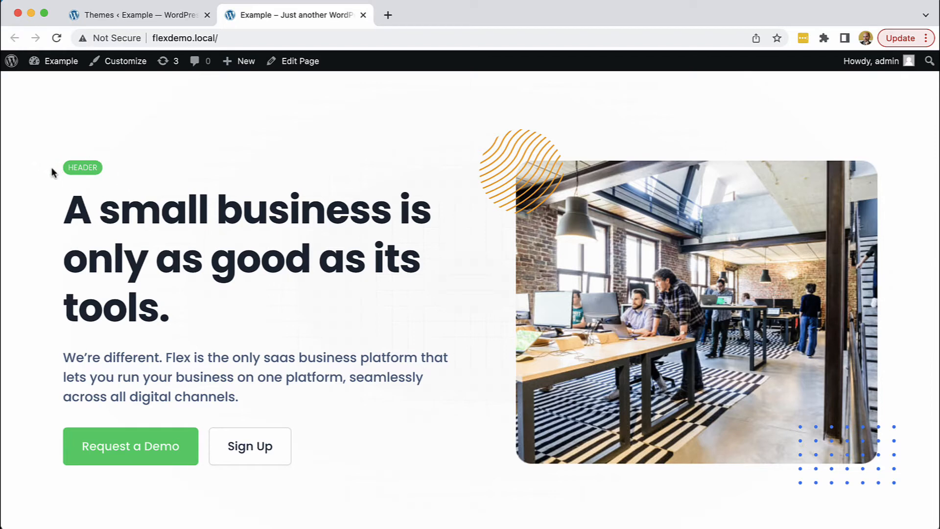
mouse_move(79, 165)
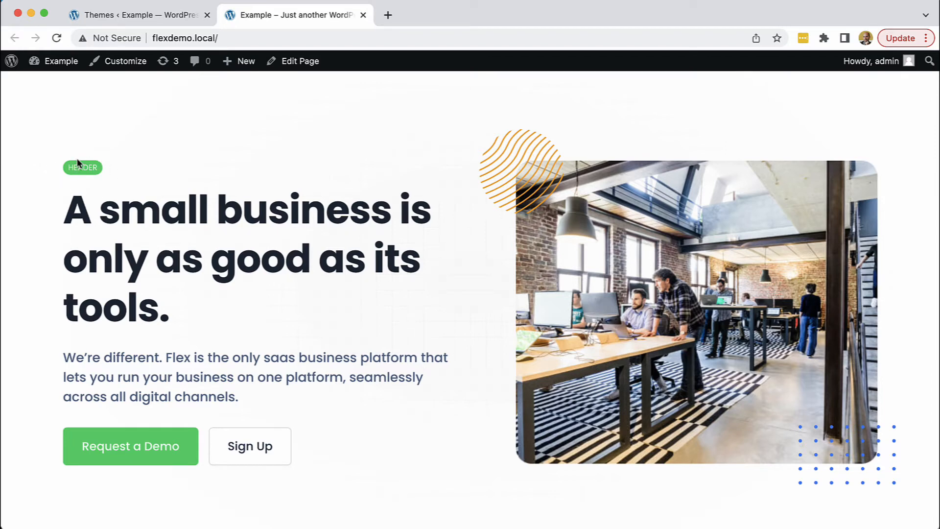
mouse_move(236, 184)
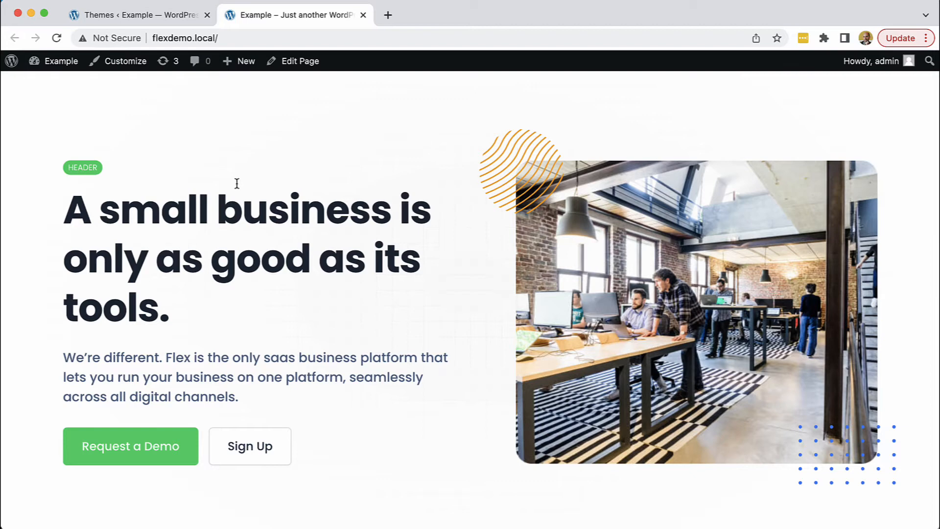
mouse_move(239, 188)
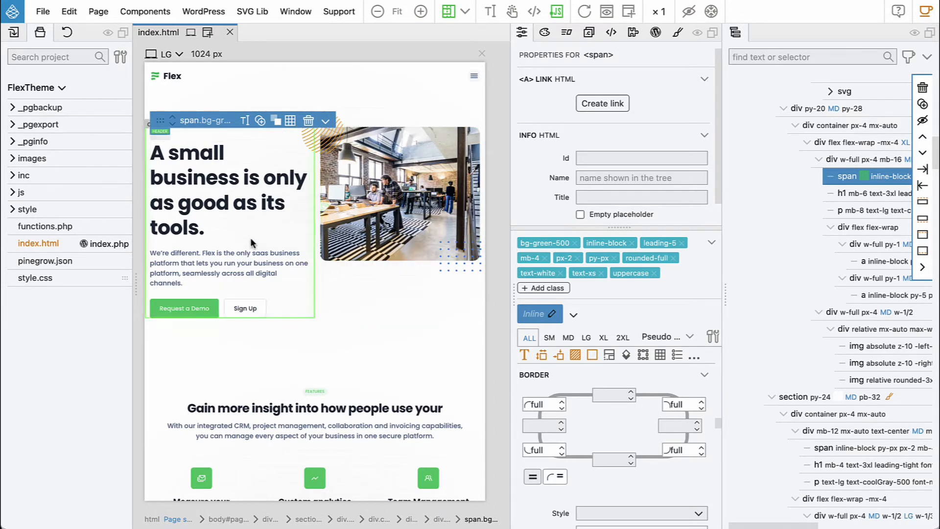
Scroll through the index.html design and bring up the project-panel file options for index.html
scroll("down", 3)
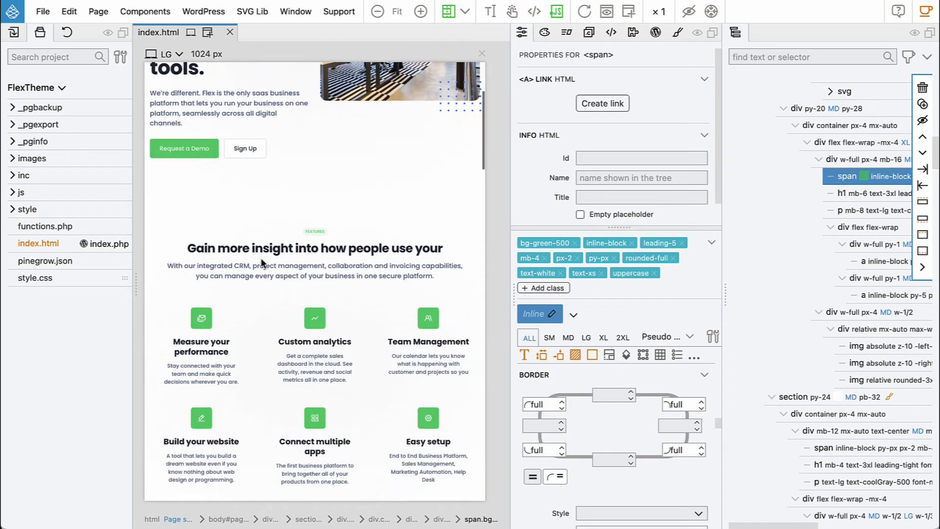
scroll("down", 3)
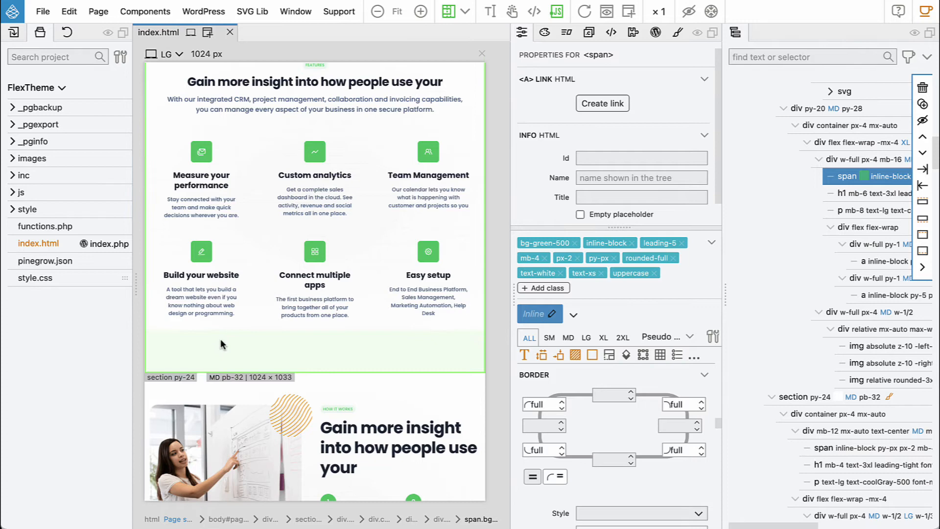
scroll("down", 3)
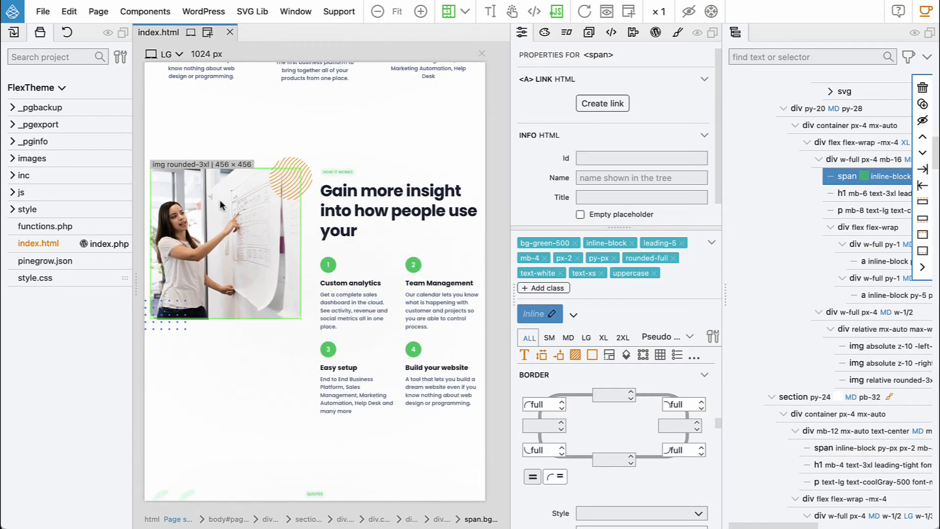
mouse_move(212, 208)
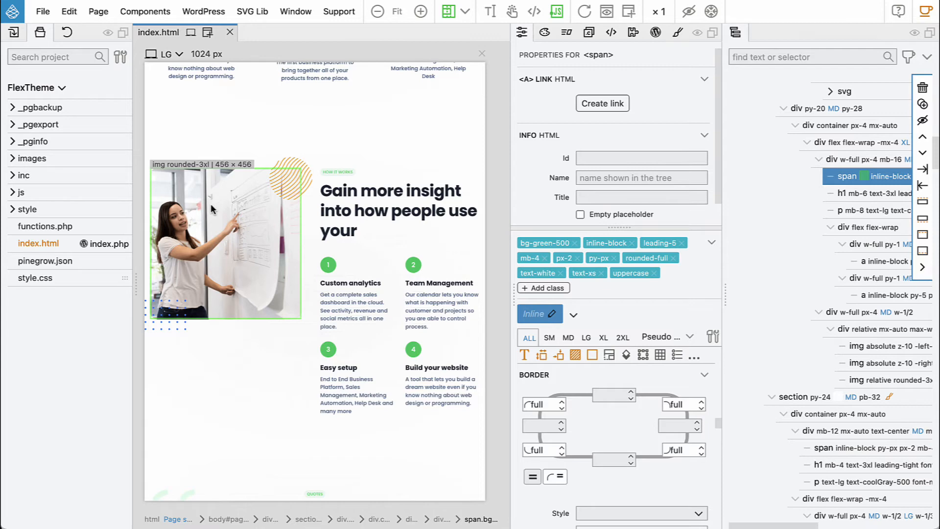
scroll("up", 3)
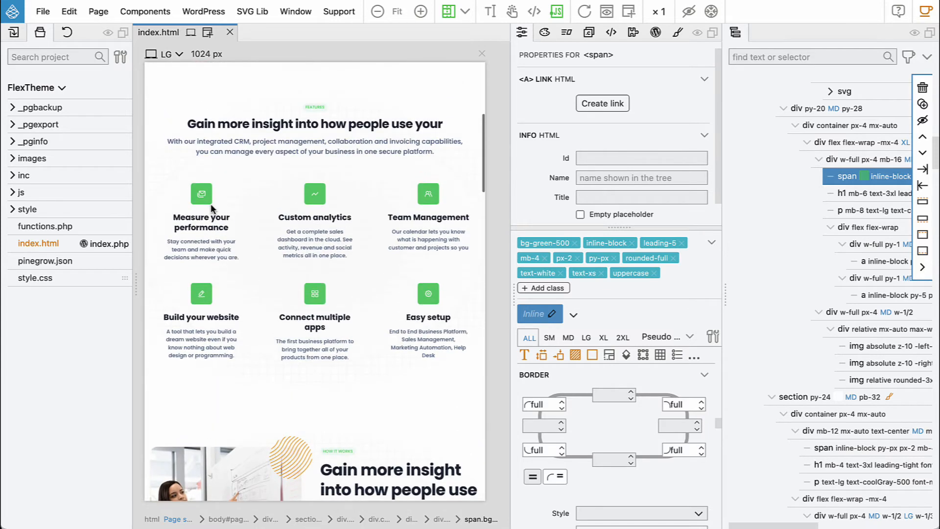
scroll("up", 3)
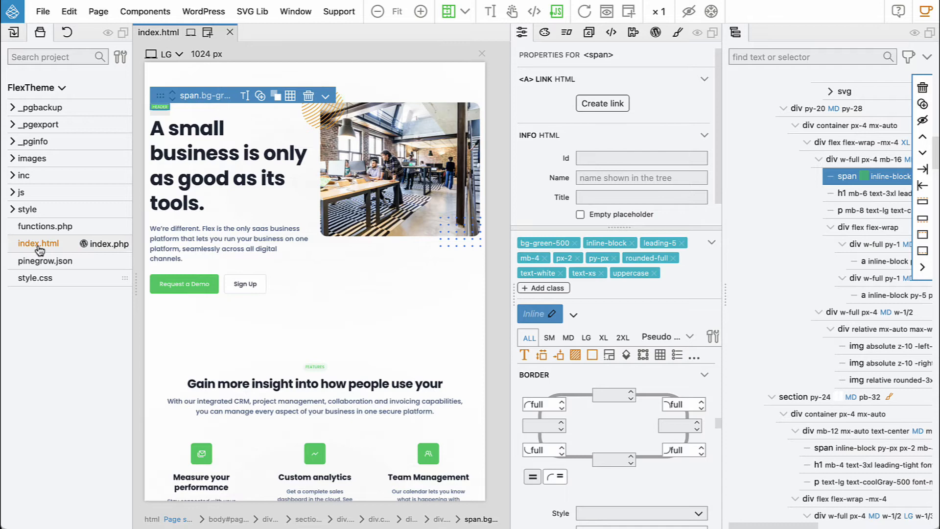
right_click(38, 244)
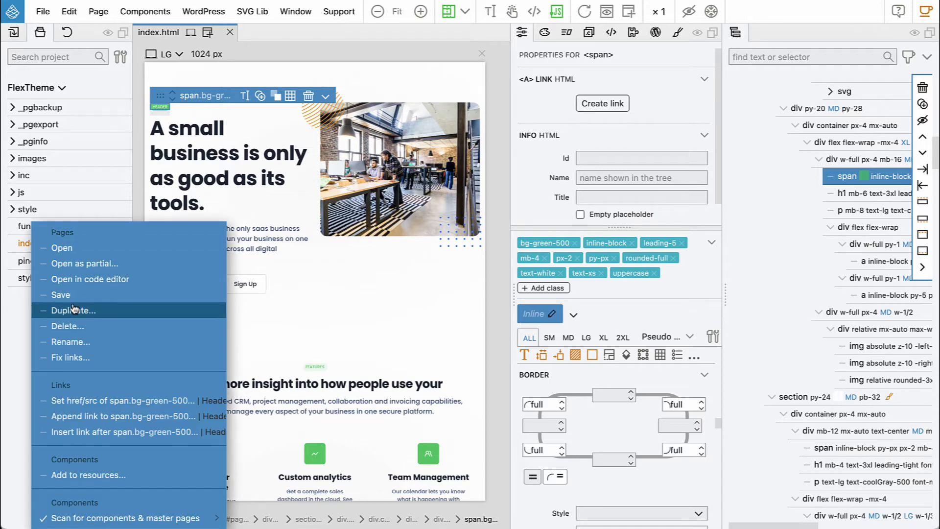
Duplicate index.html as blocks.html, keeping index.html as the copy's master page
left_click(73, 311)
type("blocks.html")
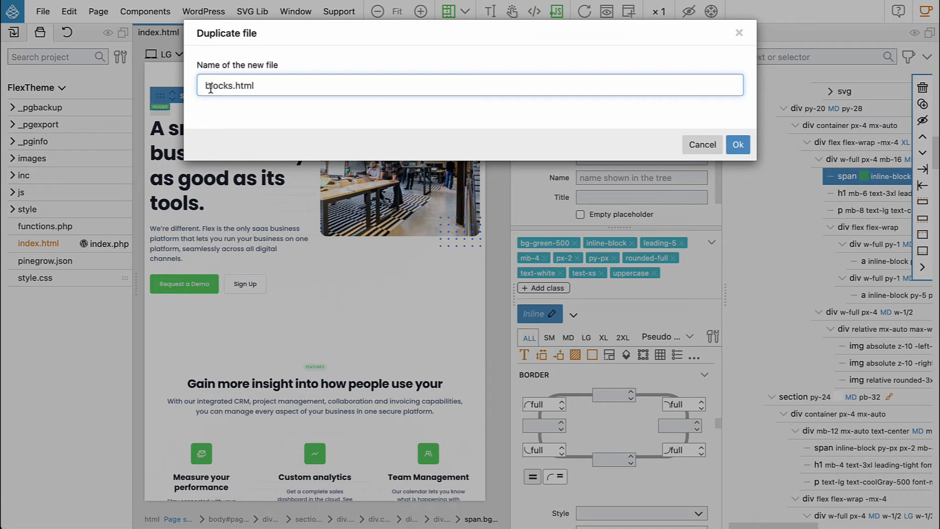
mouse_move(339, 102)
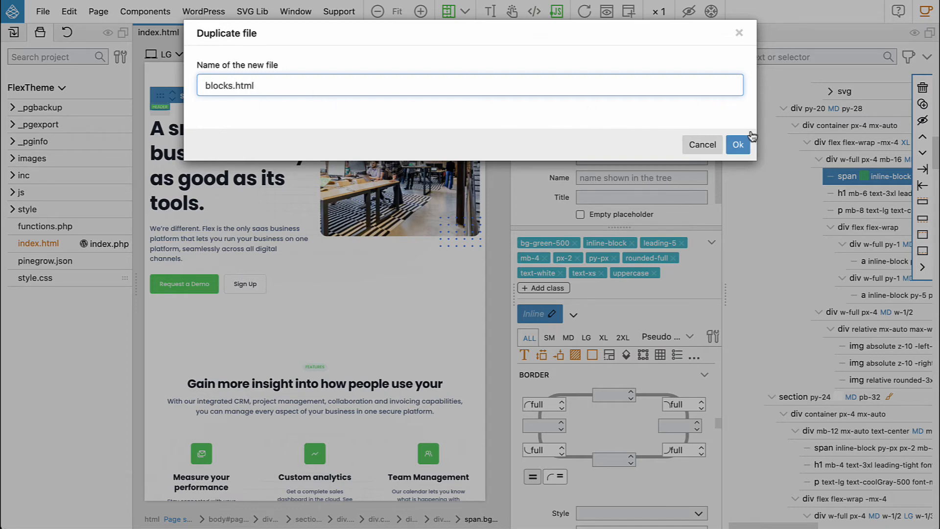
left_click(736, 145)
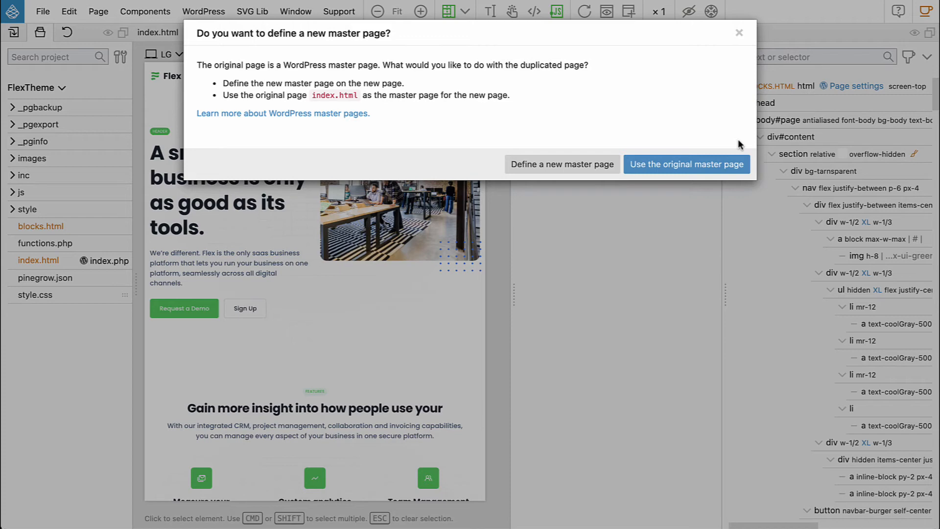
mouse_move(713, 137)
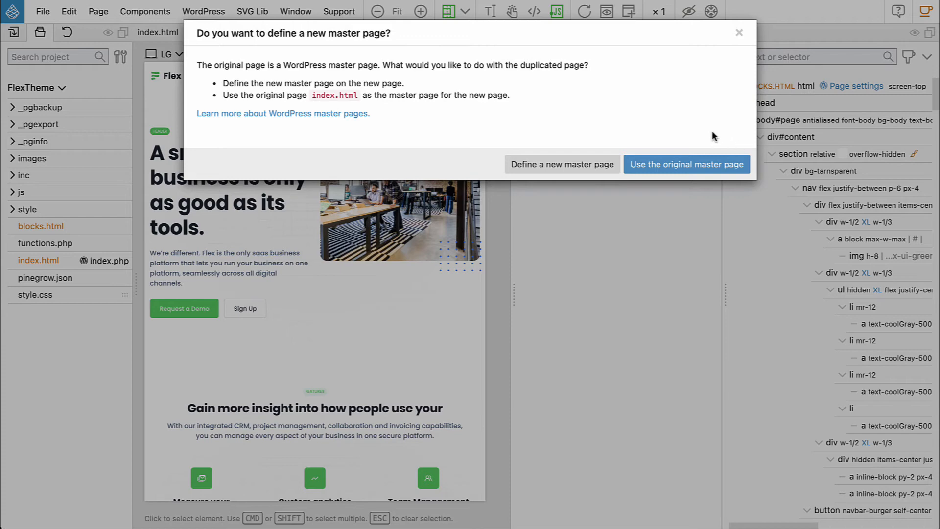
mouse_move(288, 71)
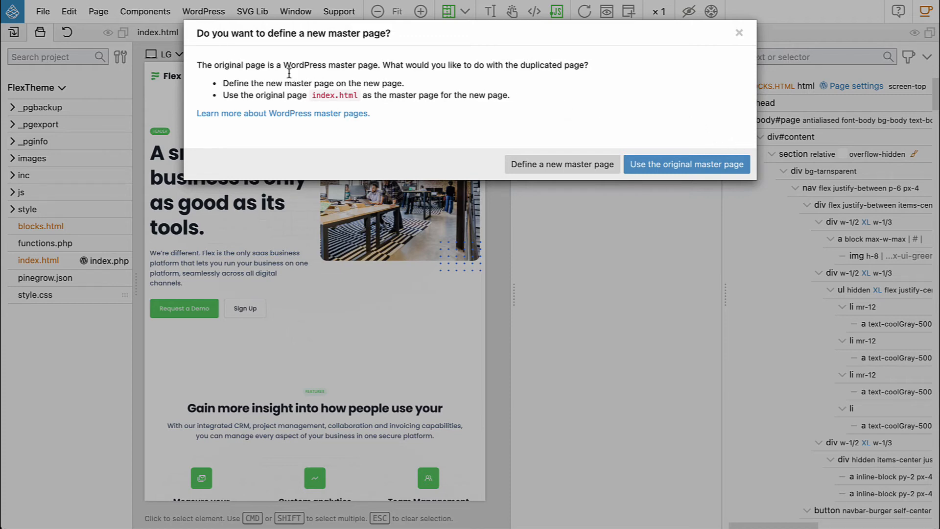
mouse_move(552, 133)
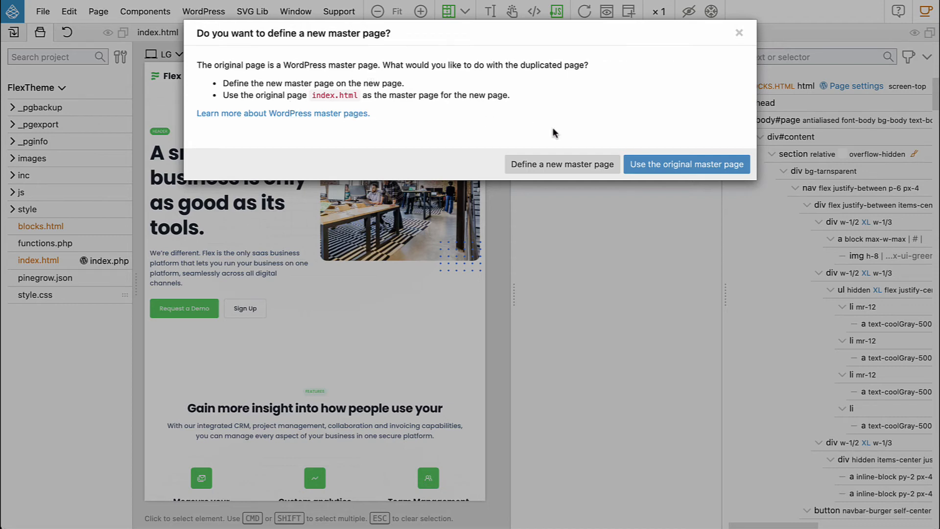
left_click(685, 163)
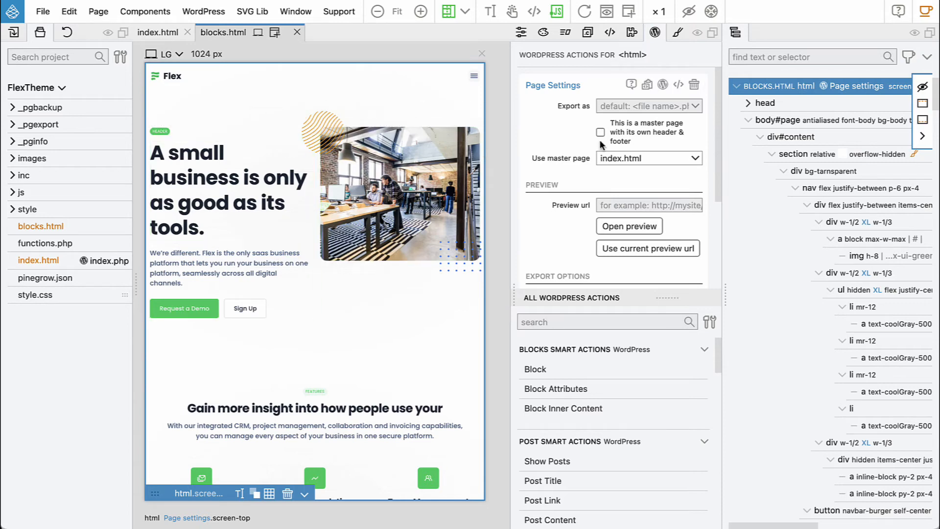
Tick Don't export this page for blocks.html, then return to the index.html page
scroll("down", 3)
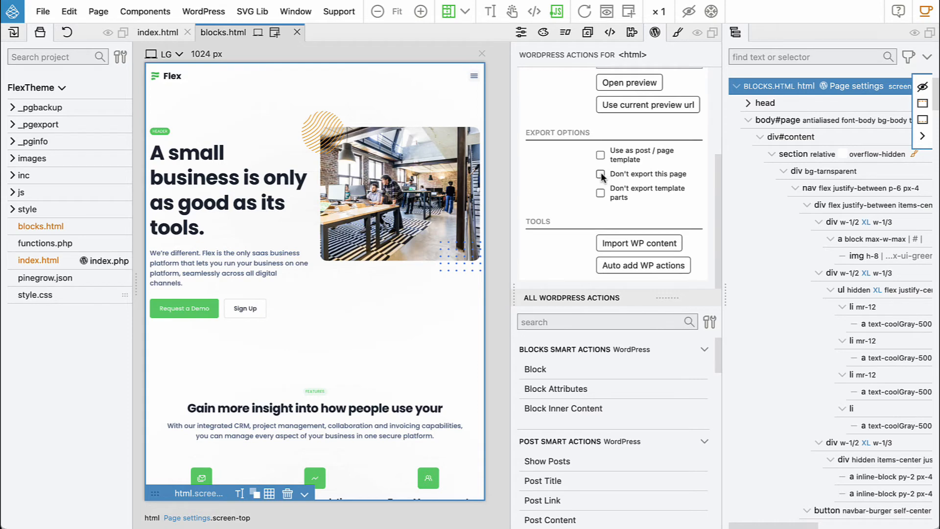
left_click(600, 175)
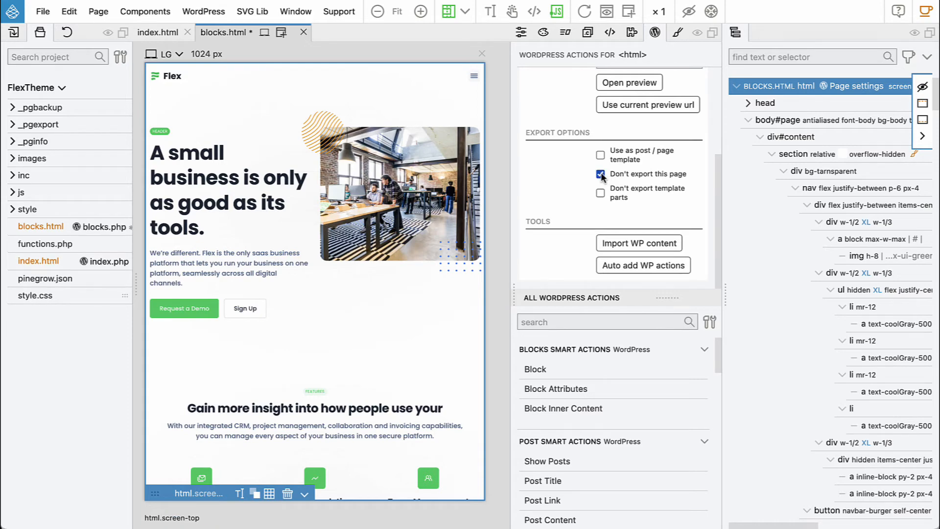
left_click(209, 88)
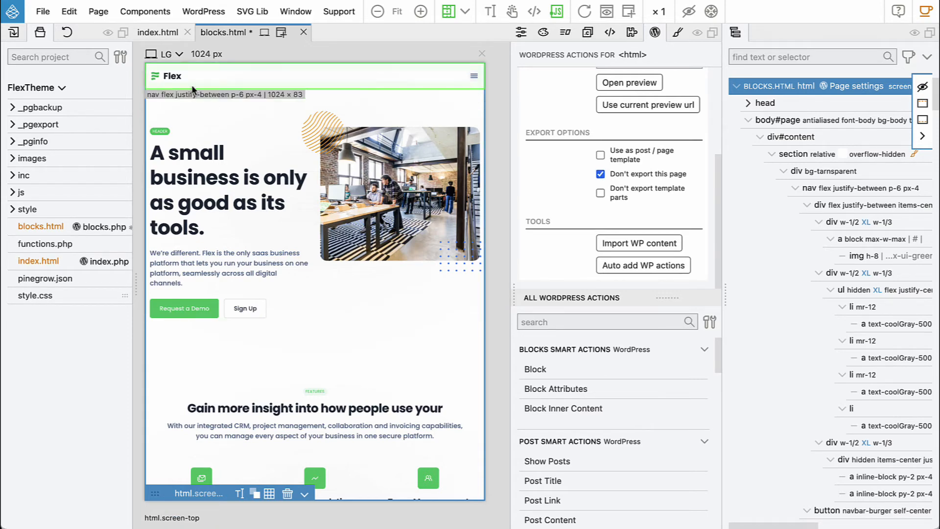
left_click(159, 31)
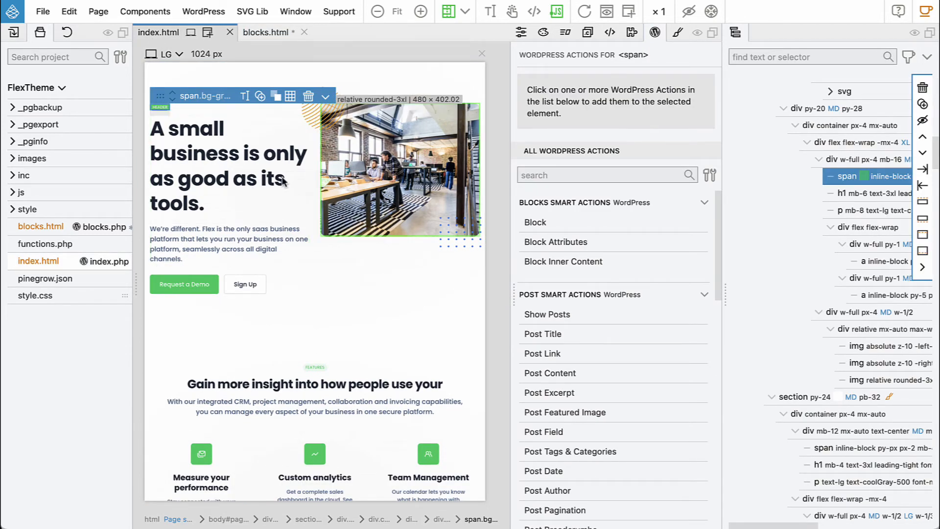
Collapse div#content in the Tree panel and select all of its top-level sections
left_click(875, 227)
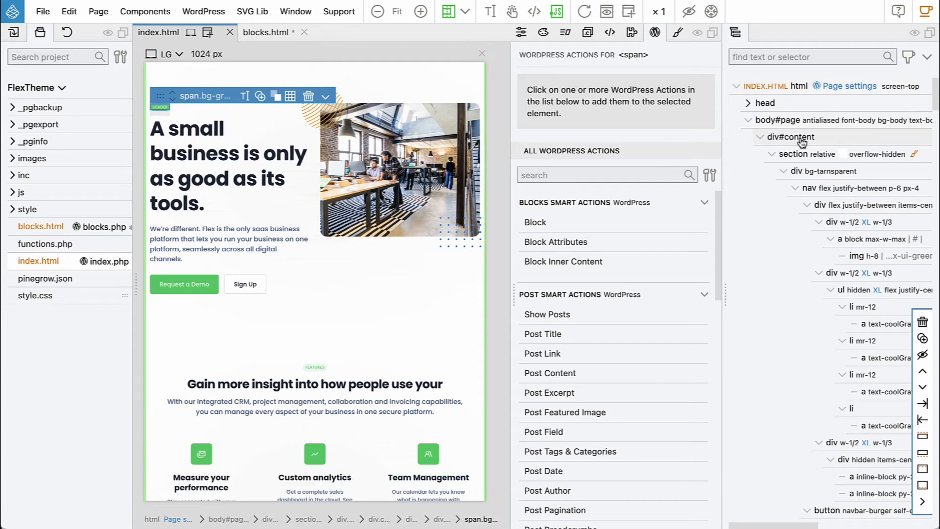
left_click(774, 156)
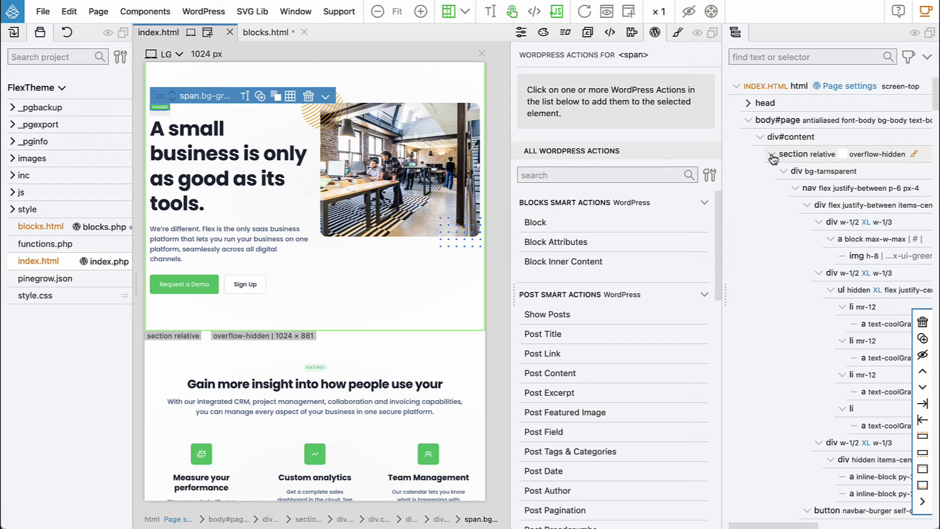
left_click(773, 154)
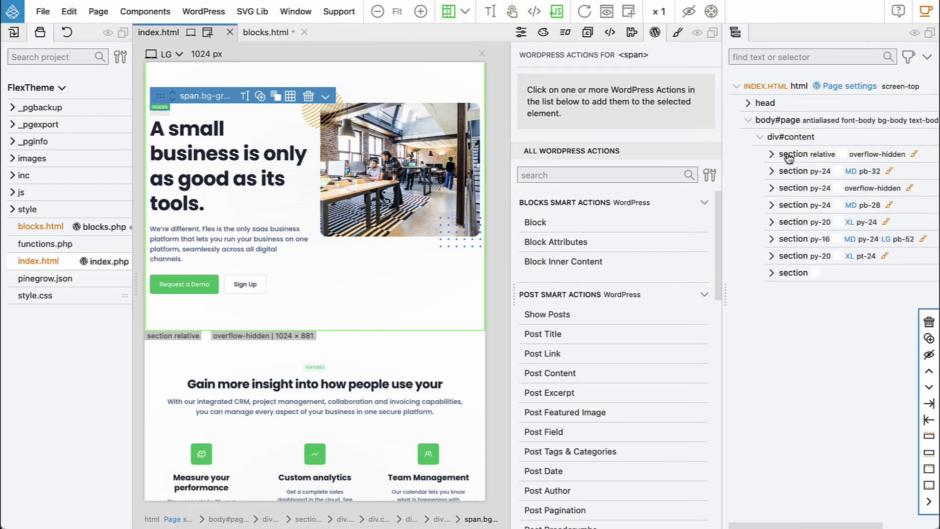
left_click(800, 170)
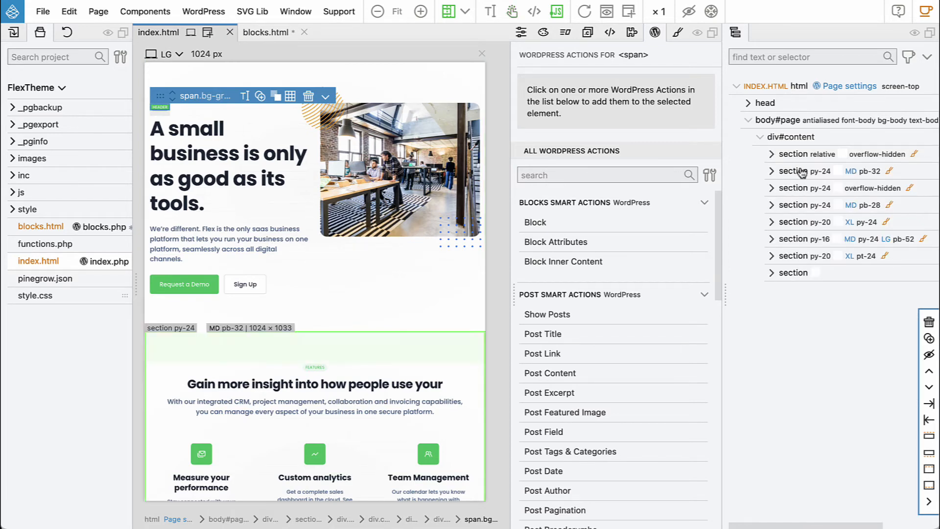
left_click(806, 154)
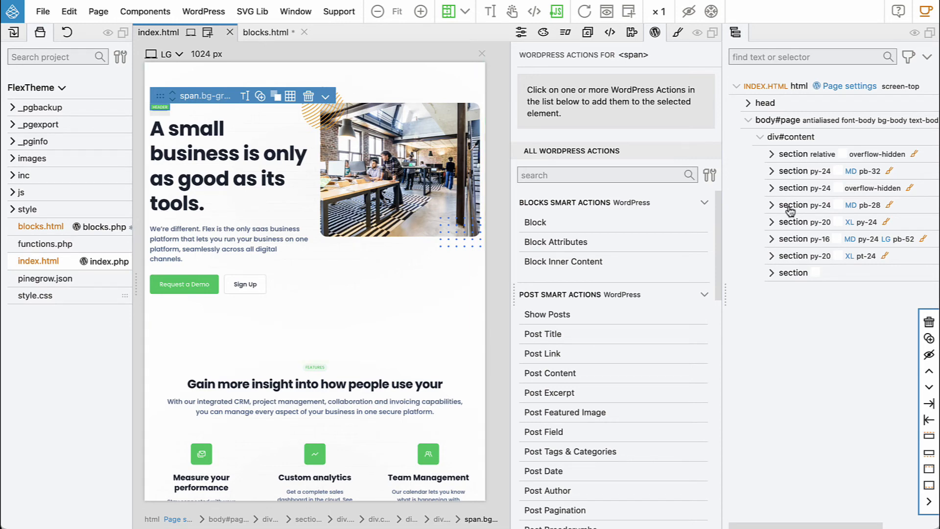
mouse_move(784, 274)
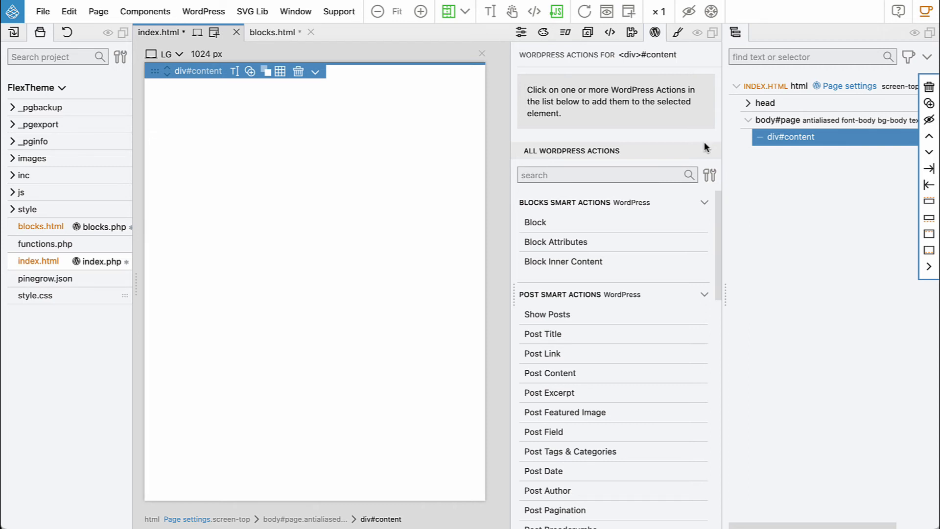
mouse_move(763, 119)
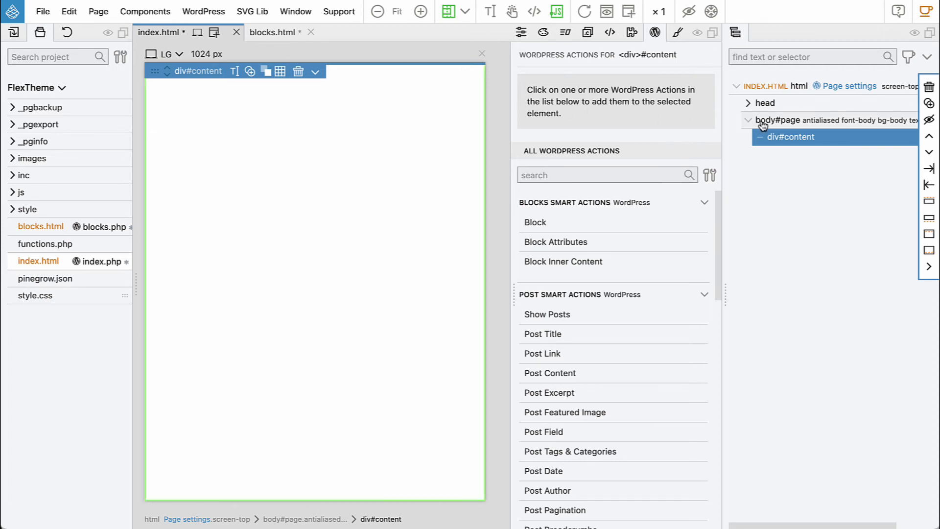
mouse_move(765, 143)
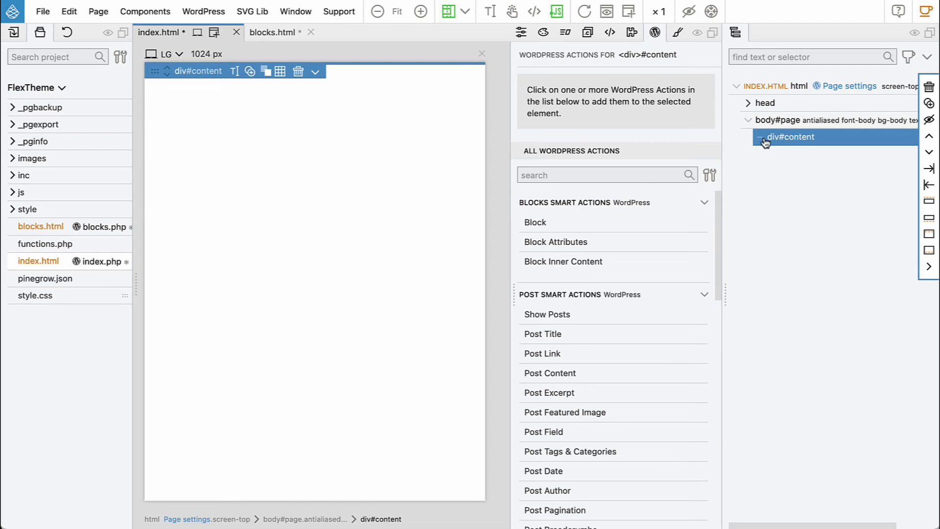
mouse_move(770, 139)
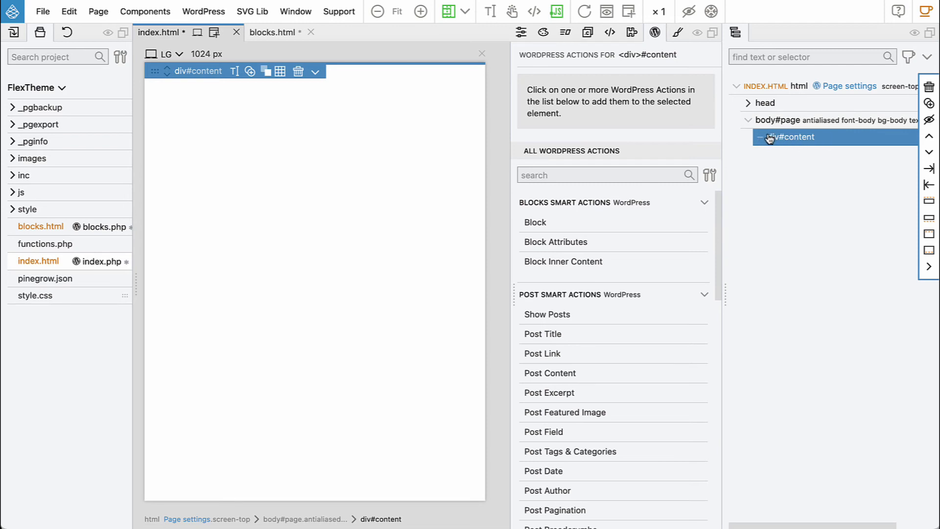
mouse_move(820, 143)
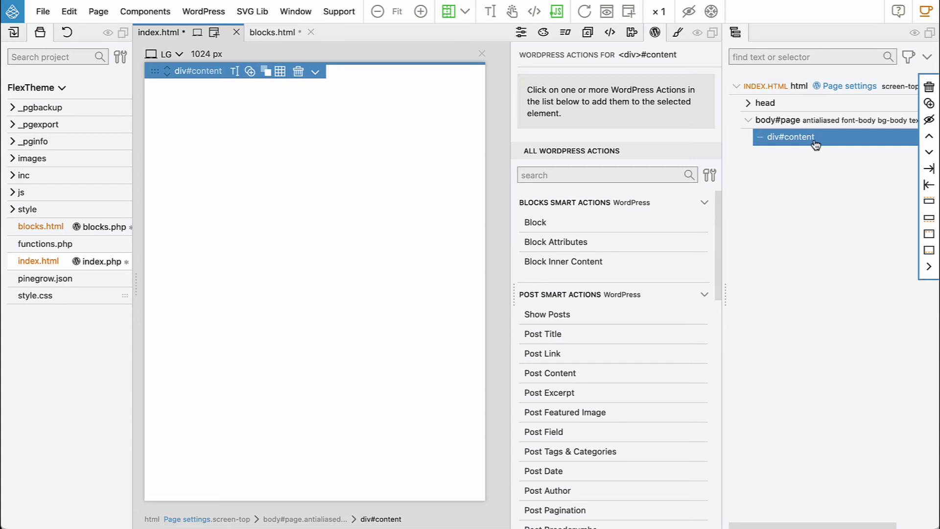
mouse_move(791, 147)
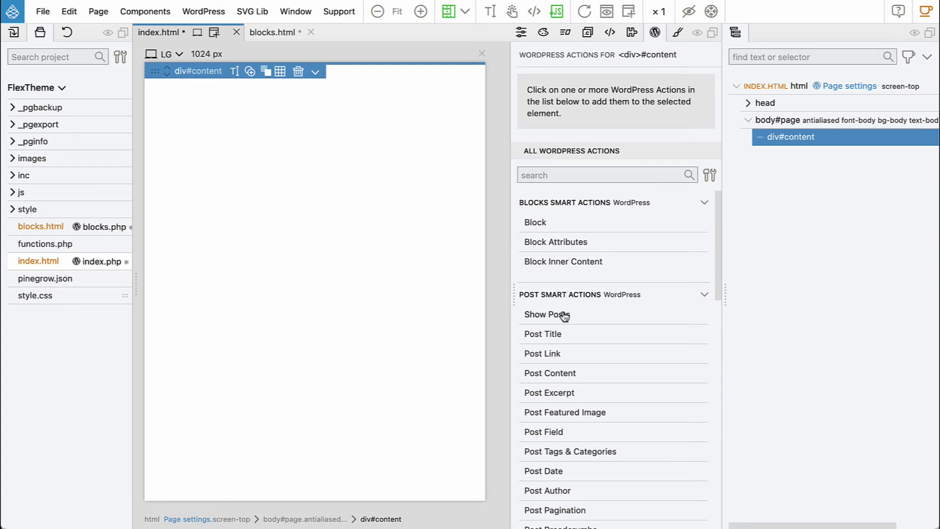
Add a Show Posts main-loop action to div#content and bring up its element menu
left_click(547, 314)
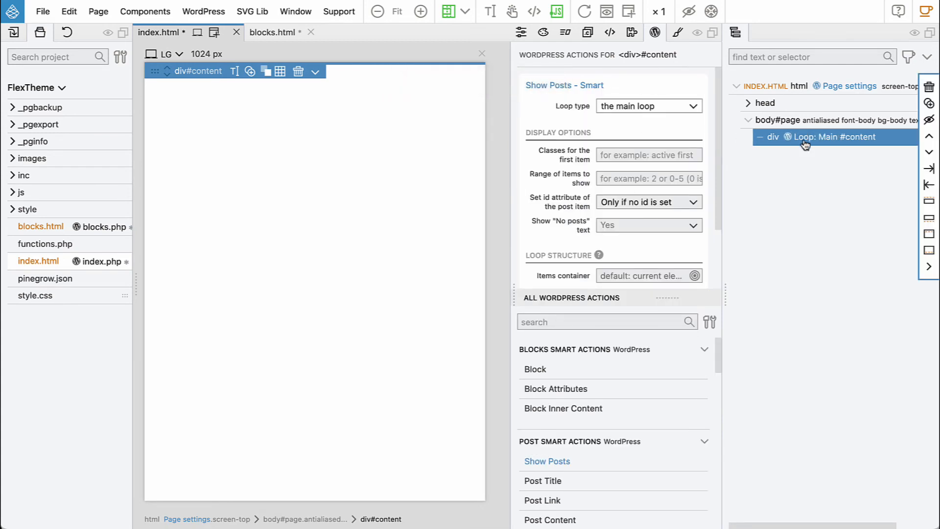
right_click(834, 137)
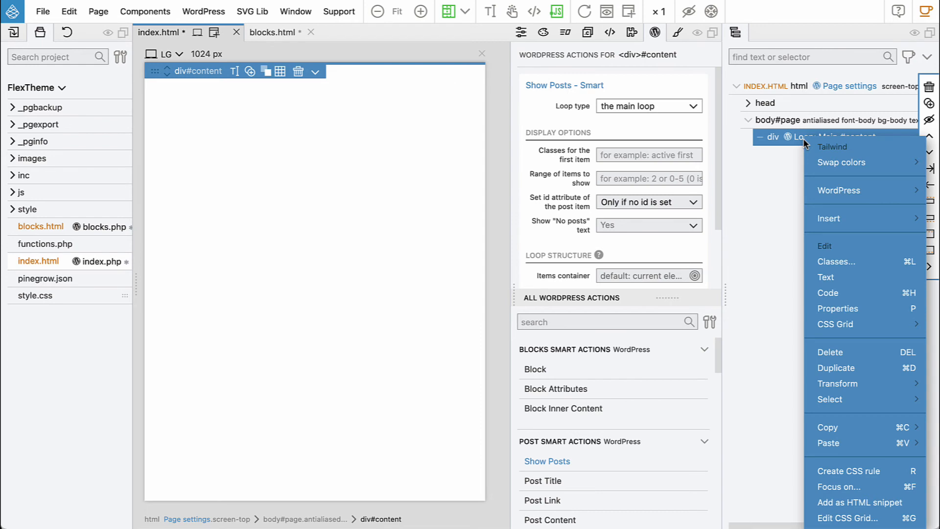
mouse_move(864, 352)
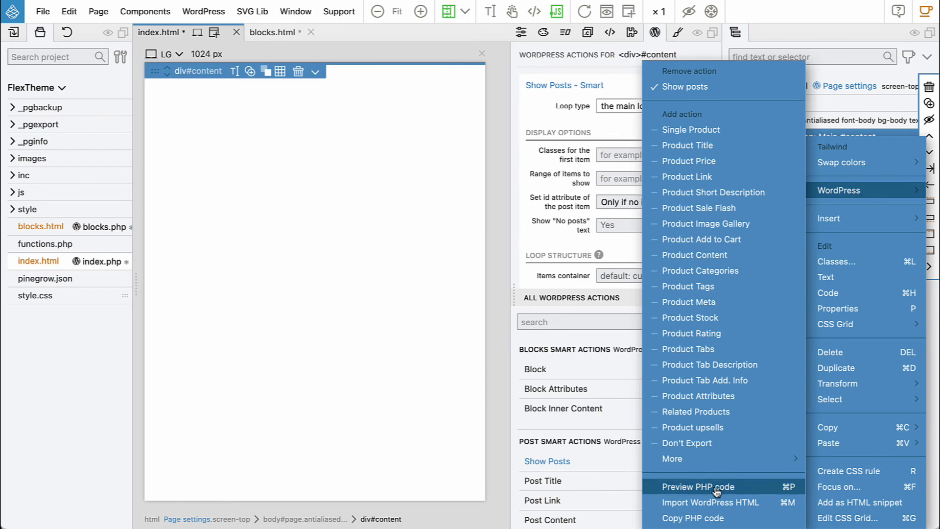
Show the read-only PHP preview of the loop with have_posts, the_post and a no-posts message
left_click(696, 487)
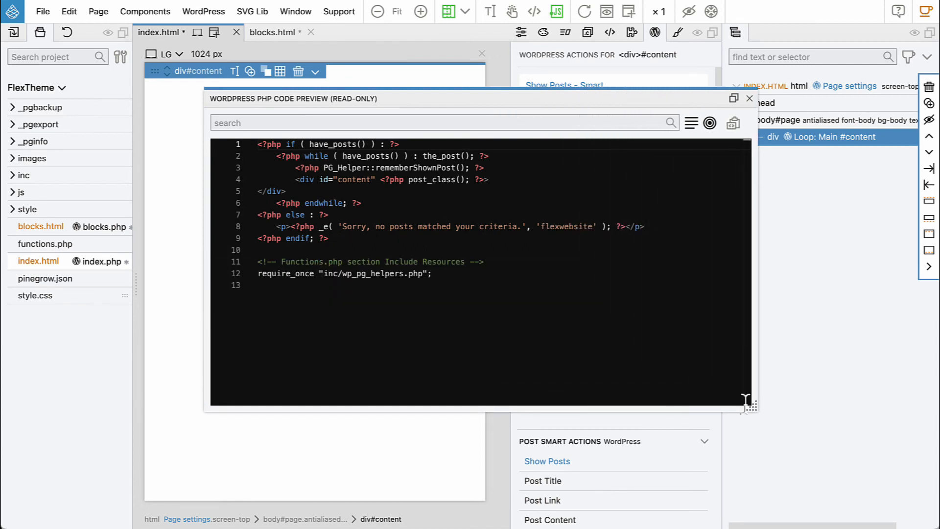
mouse_move(418, 218)
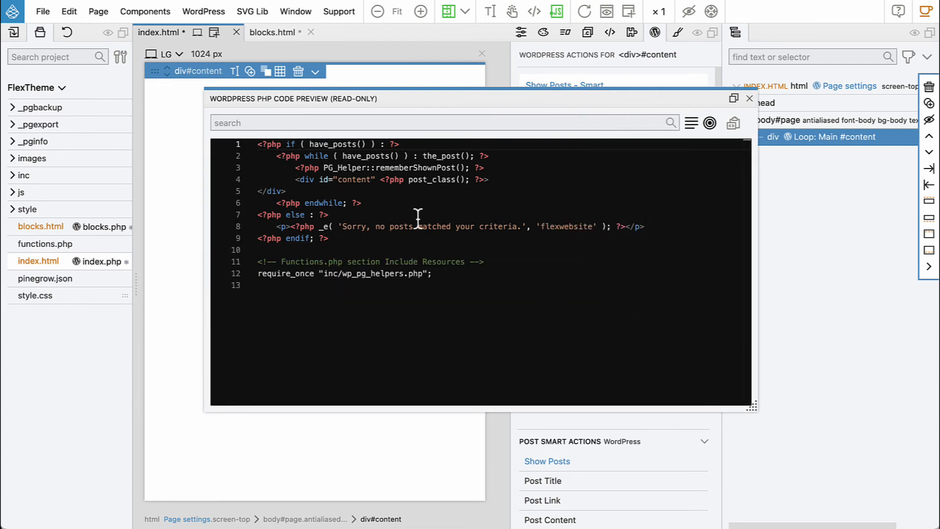
mouse_move(341, 261)
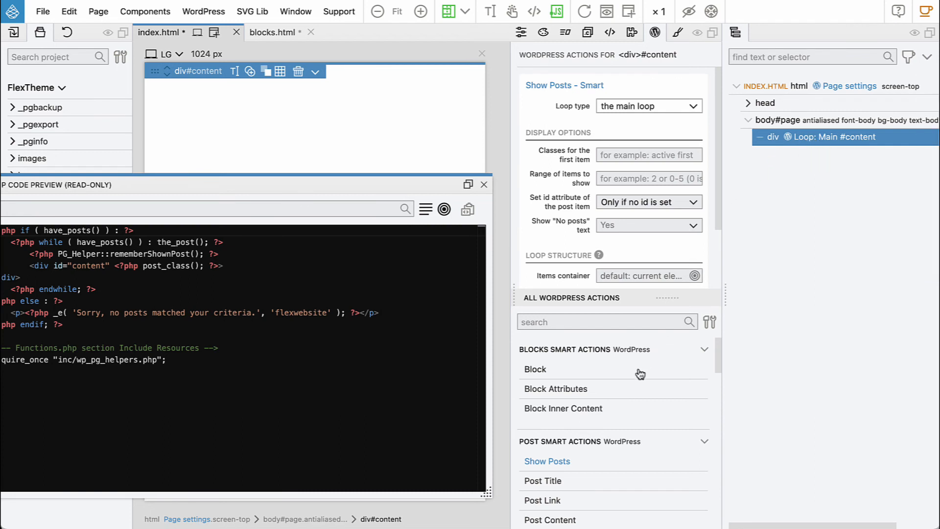
Add a Post Content action so the loop outputs the_content, and bring the PHP preview back into view
left_click(704, 349)
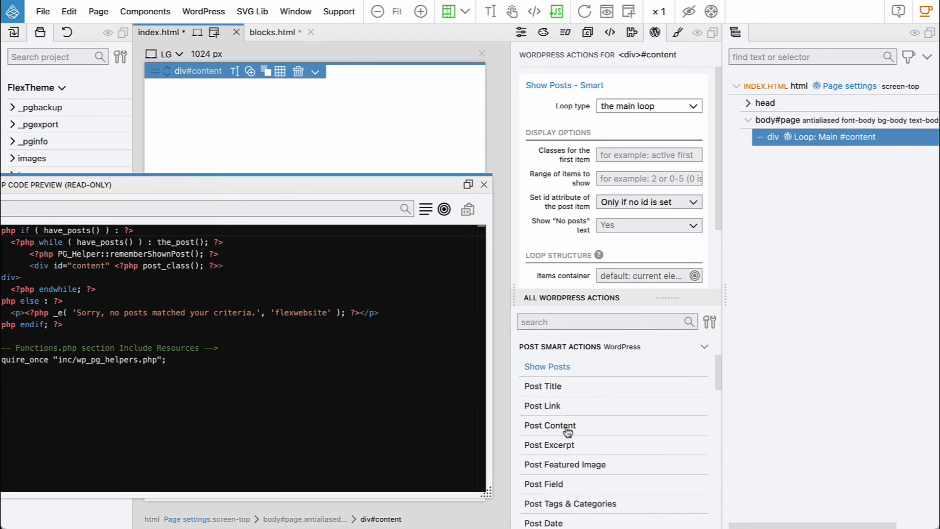
left_click(550, 425)
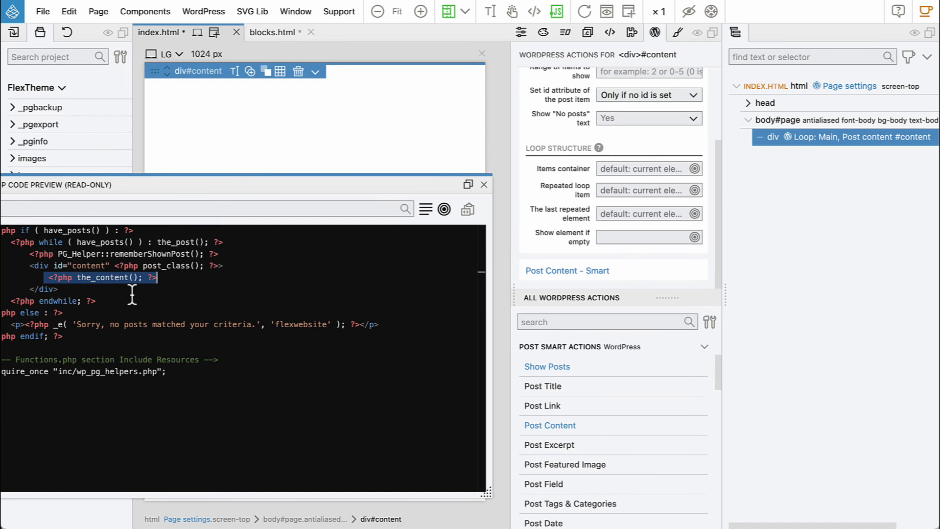
mouse_move(180, 271)
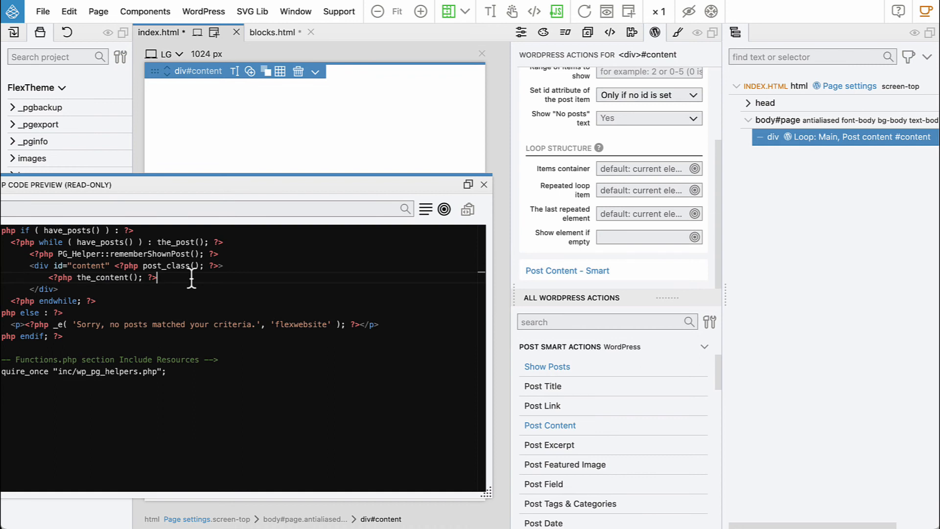
mouse_move(359, 339)
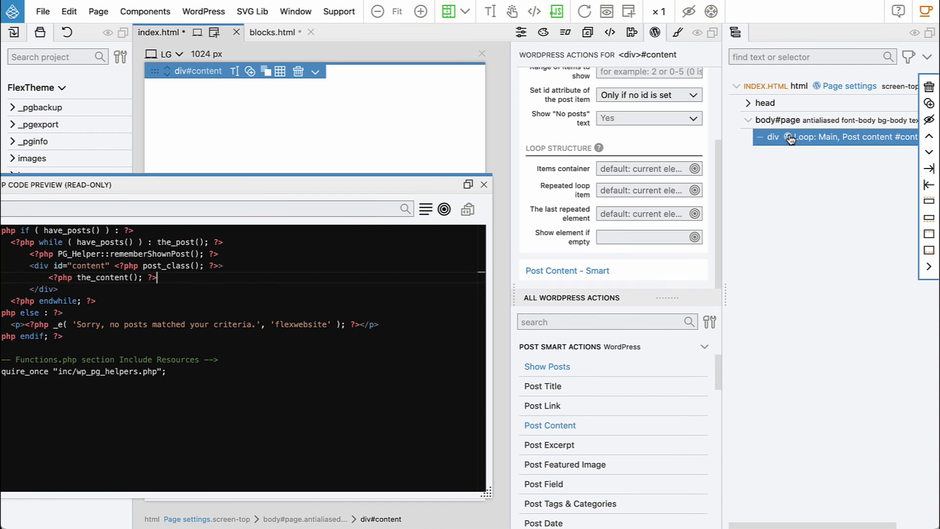
mouse_move(832, 153)
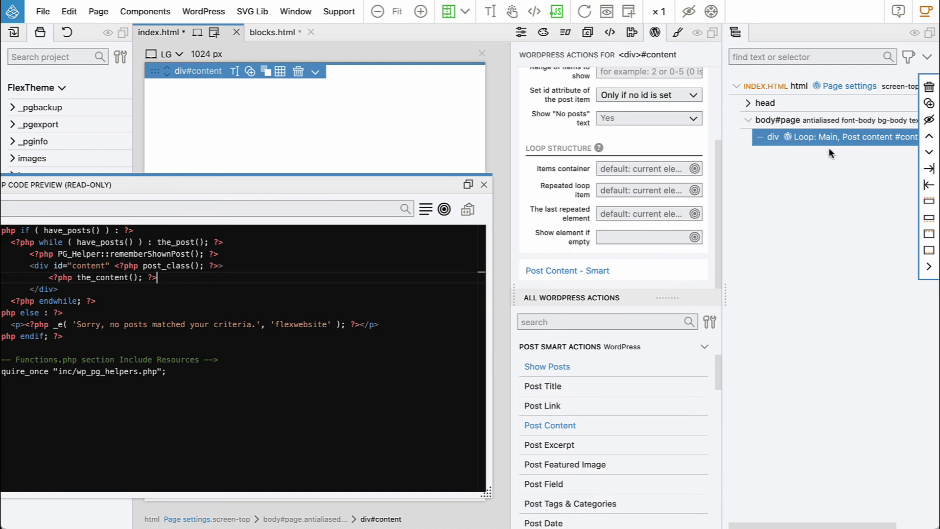
mouse_move(747, 164)
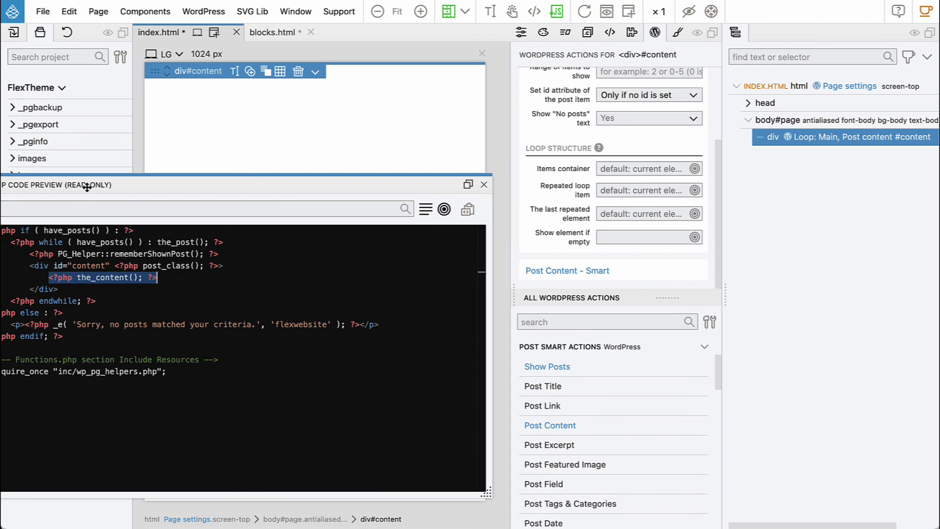
left_click_drag(87, 185, 336, 197)
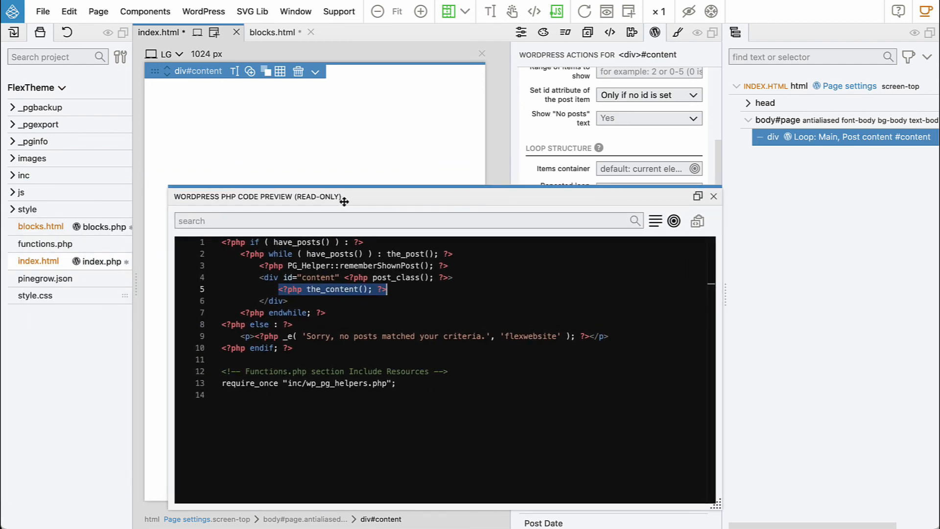
mouse_move(319, 297)
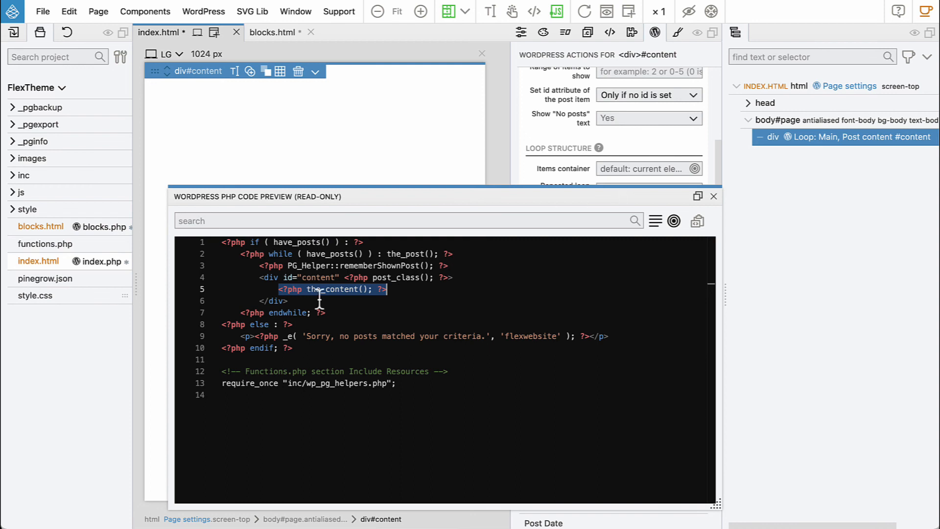
left_click(714, 196)
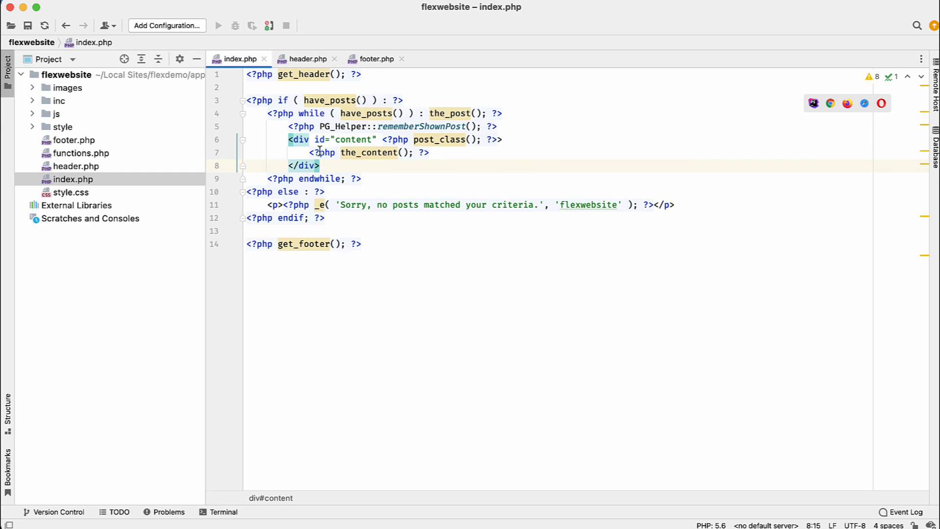
mouse_move(433, 153)
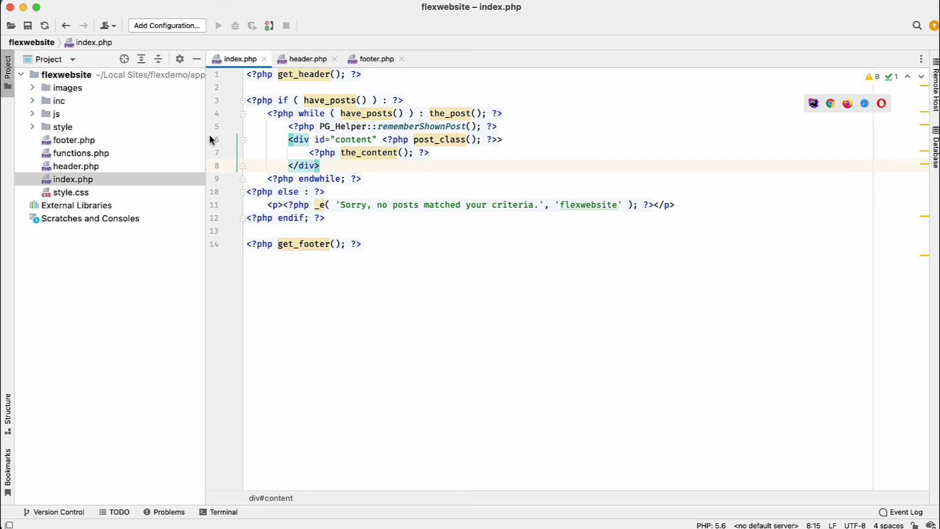
mouse_move(71, 129)
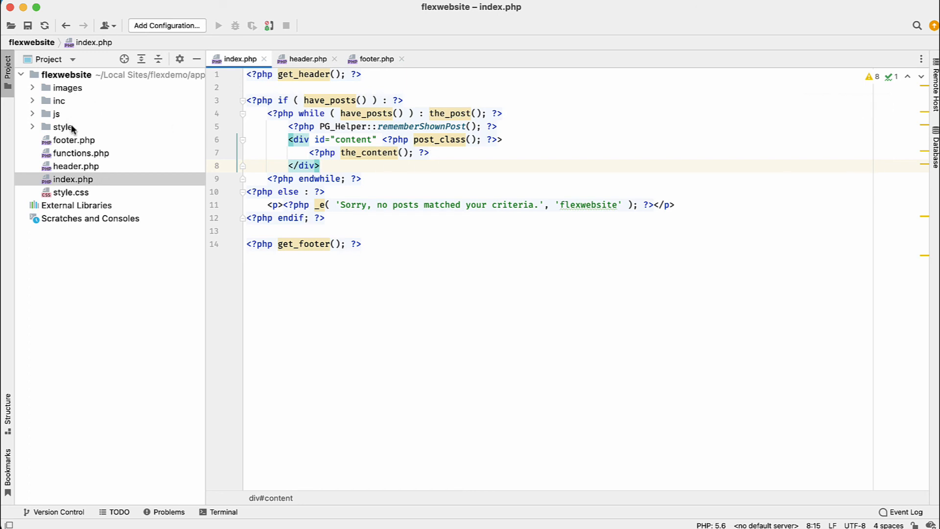
mouse_move(76, 126)
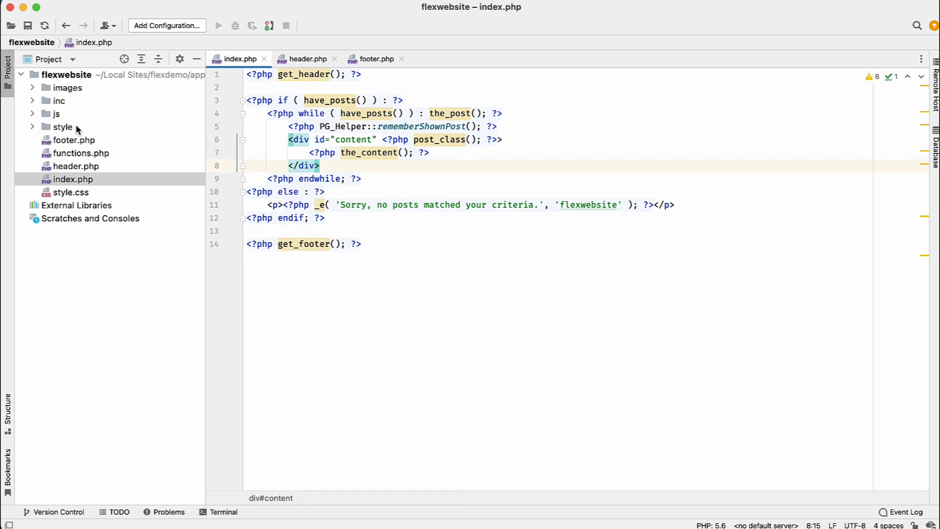